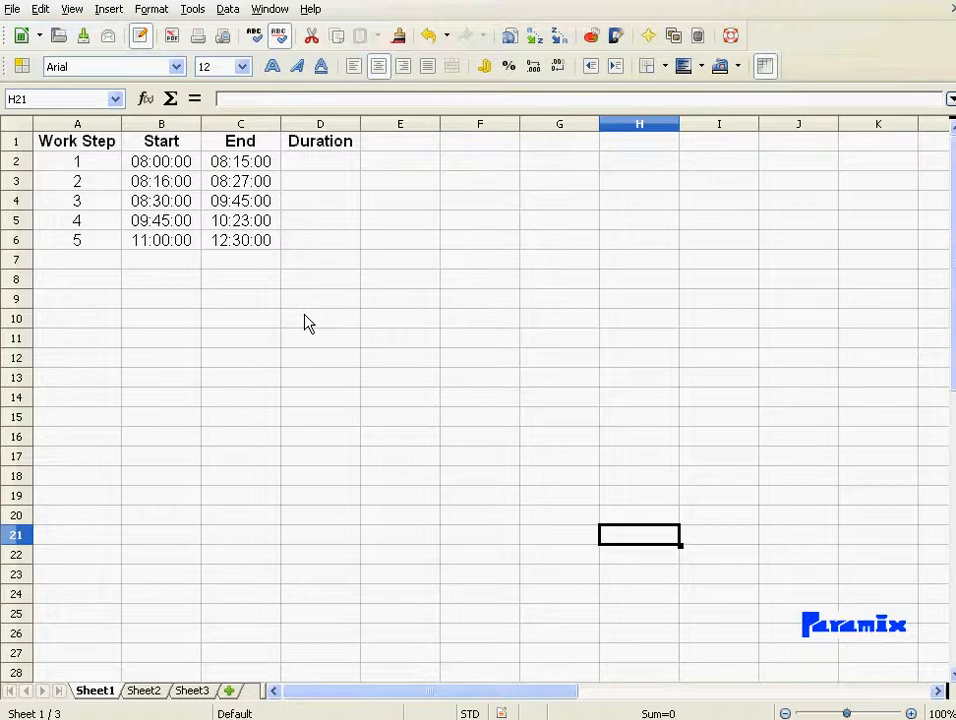
# - Enter =C2-B2 in D2 and fill the duration formula down to D6
pyautogui.click(320, 161)
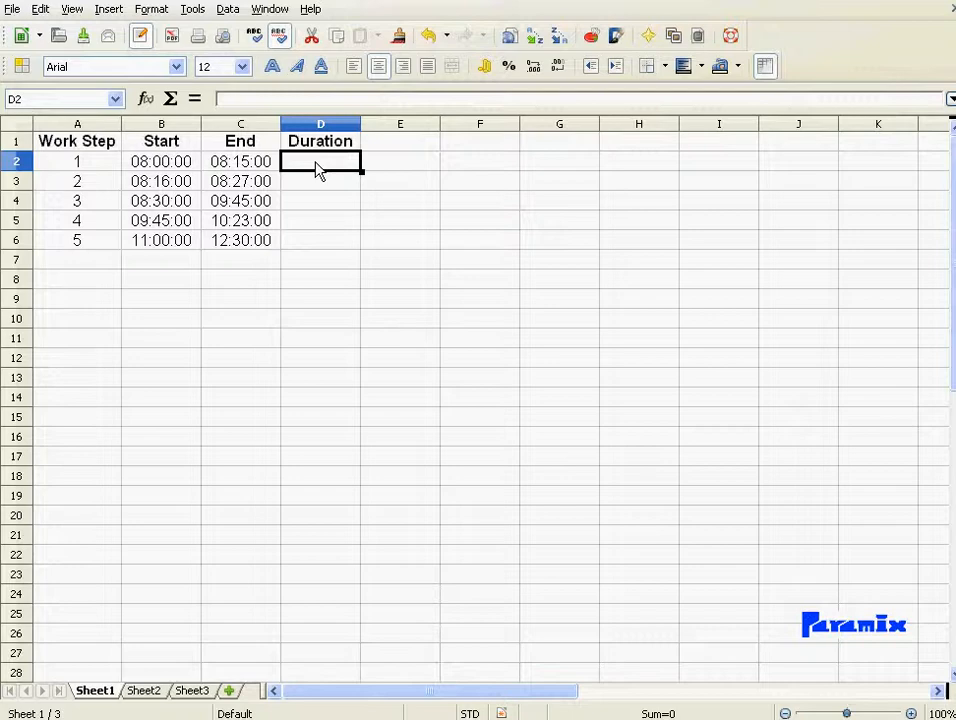
pyautogui.write('=')
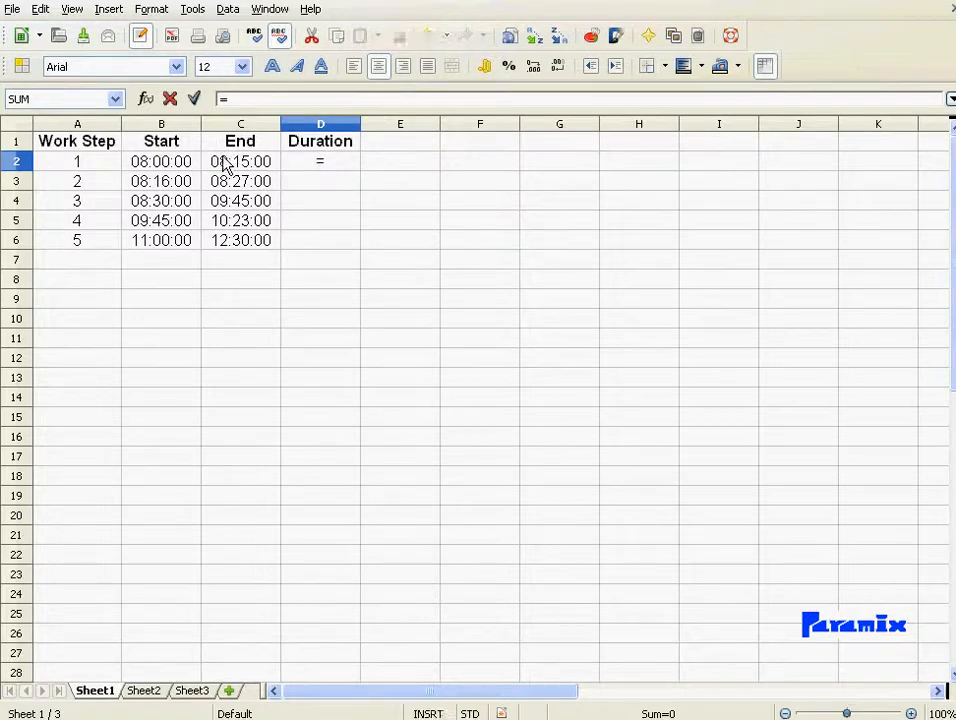
pyautogui.click(240, 161)
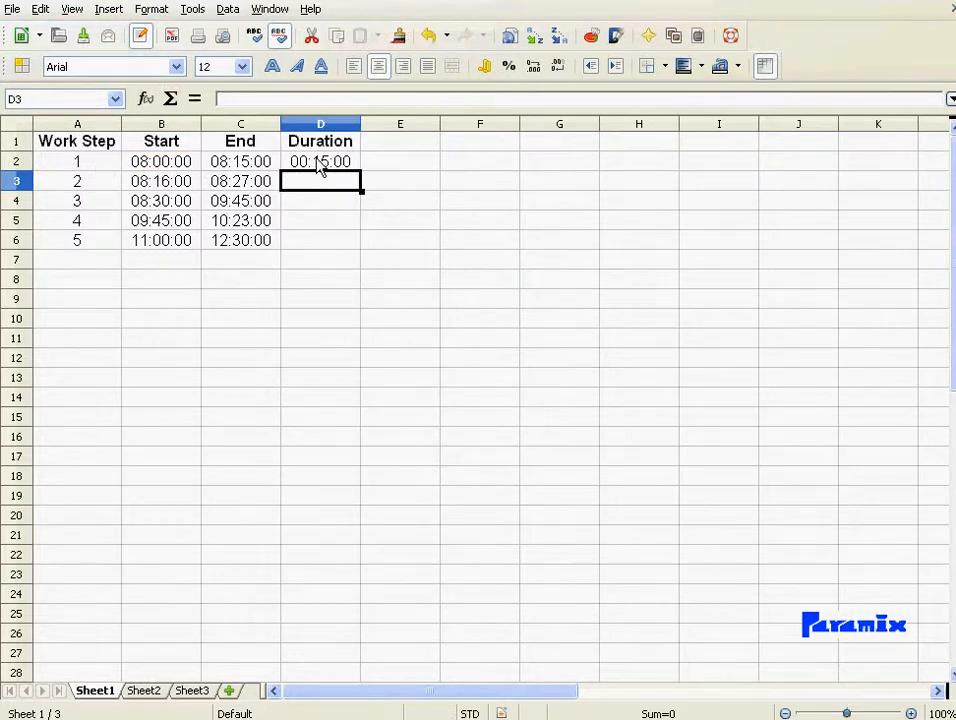
pyautogui.click(320, 161)
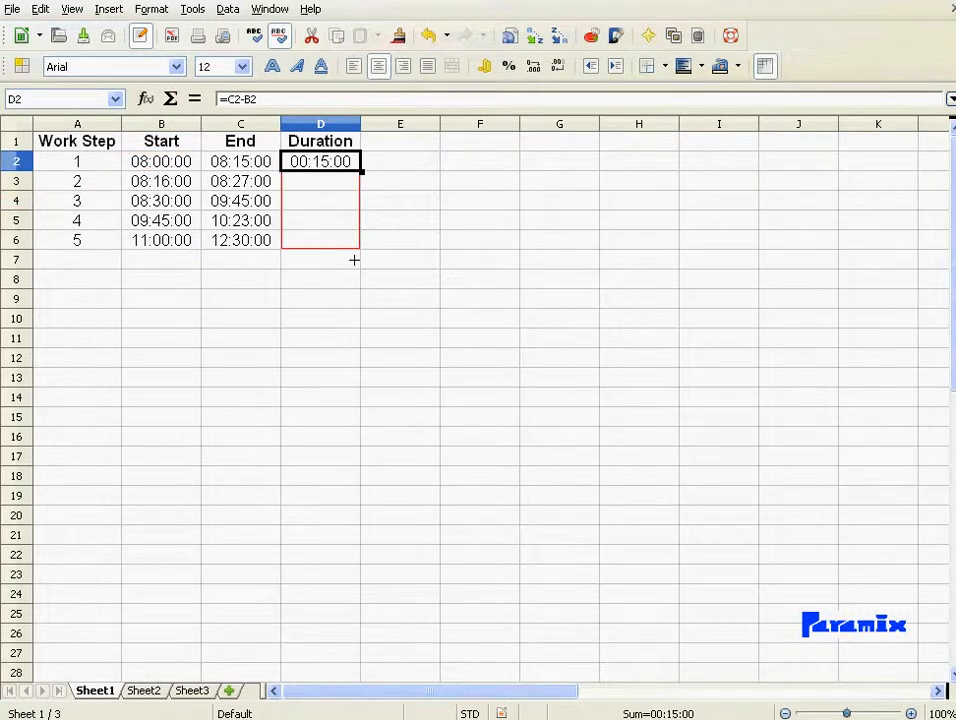
pyautogui.moveTo(320, 161); pyautogui.dragTo(320, 240)
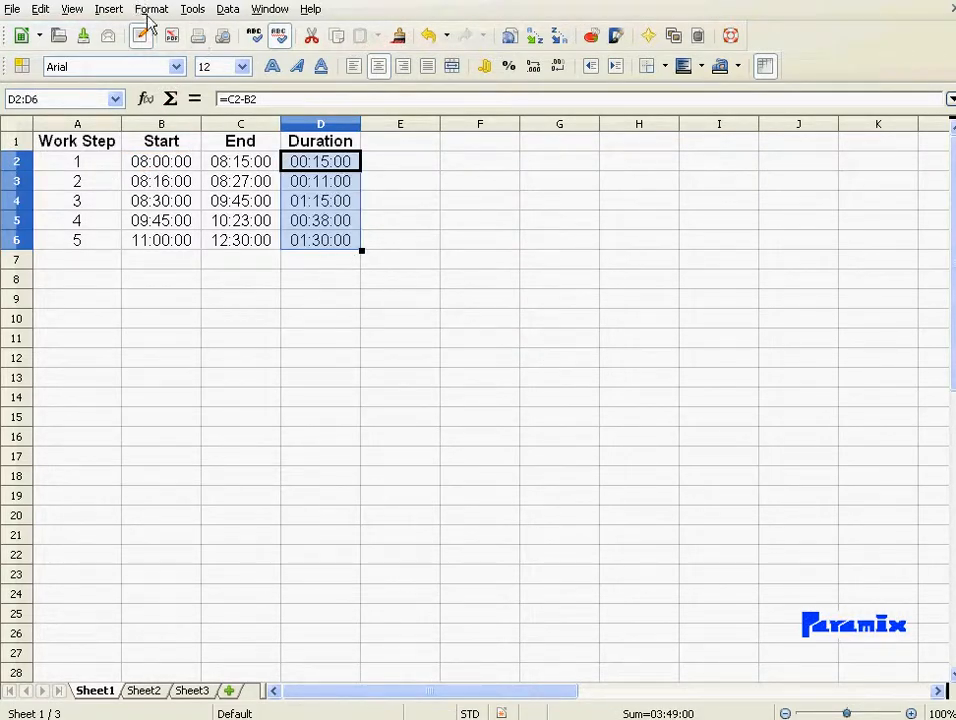
# - Apply the user-defined format [m]" minutes" to the durations, e.g. 75 minutes
pyautogui.click(151, 9)
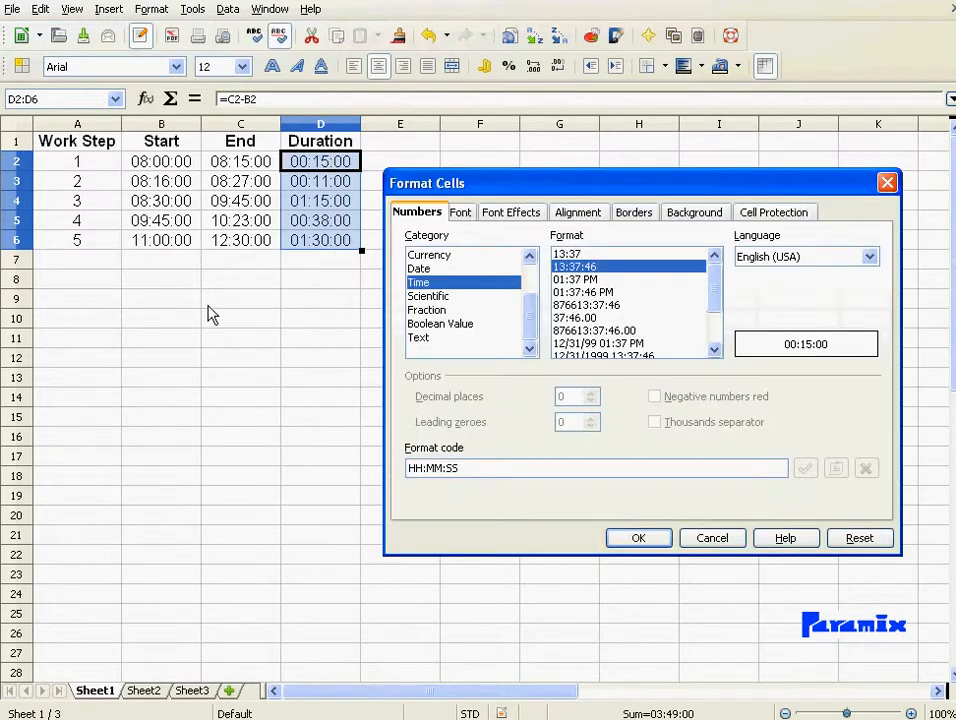
pyautogui.click(460, 468)
pyautogui.write('[m]"')
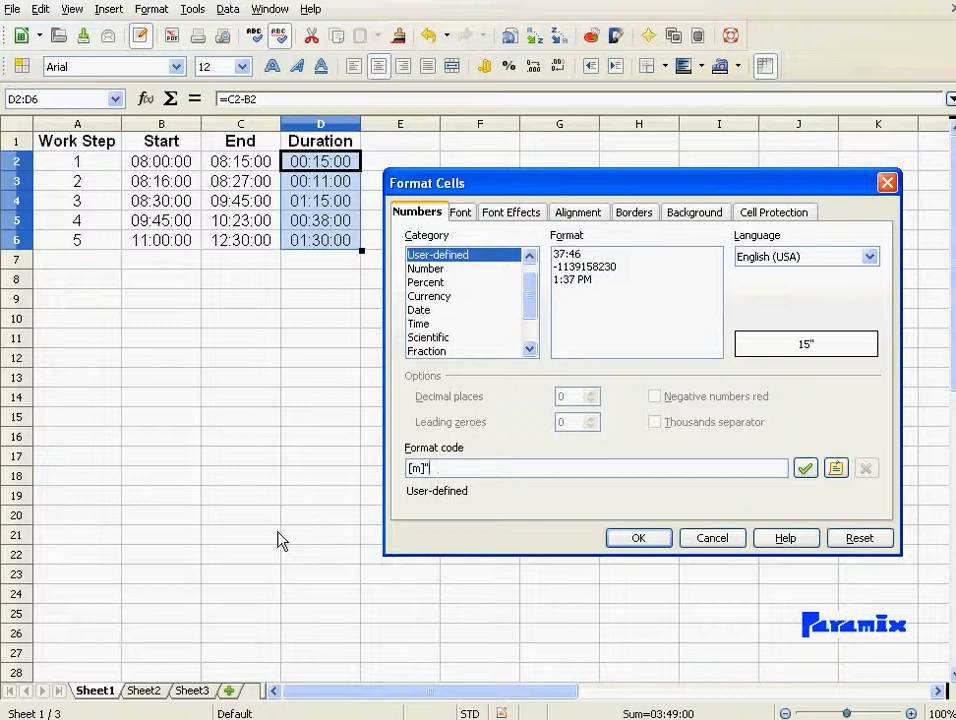
pyautogui.write('minue')
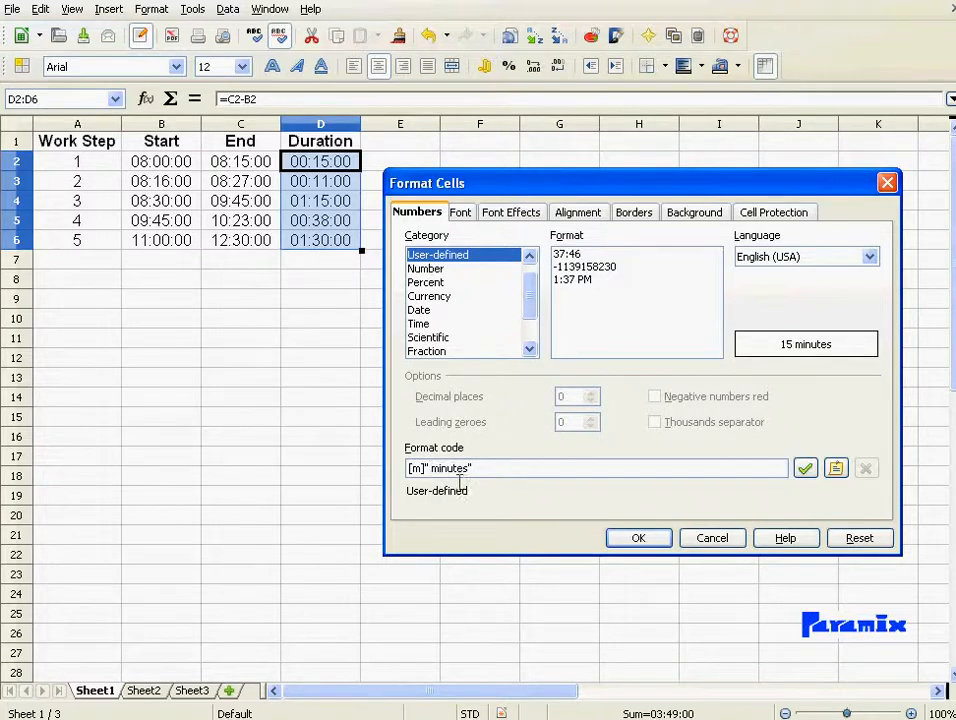
pyautogui.click(638, 538)
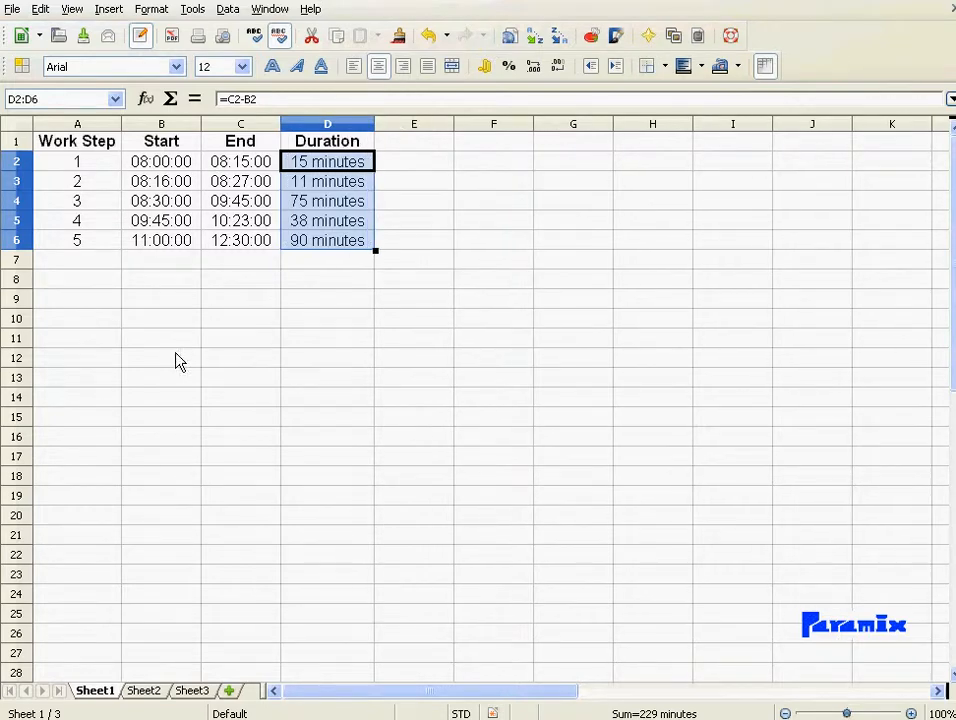
# - Put 'Costs/h' in A12 with rate 100 in B12, and head column E 'Costs'
pyautogui.click(77, 357)
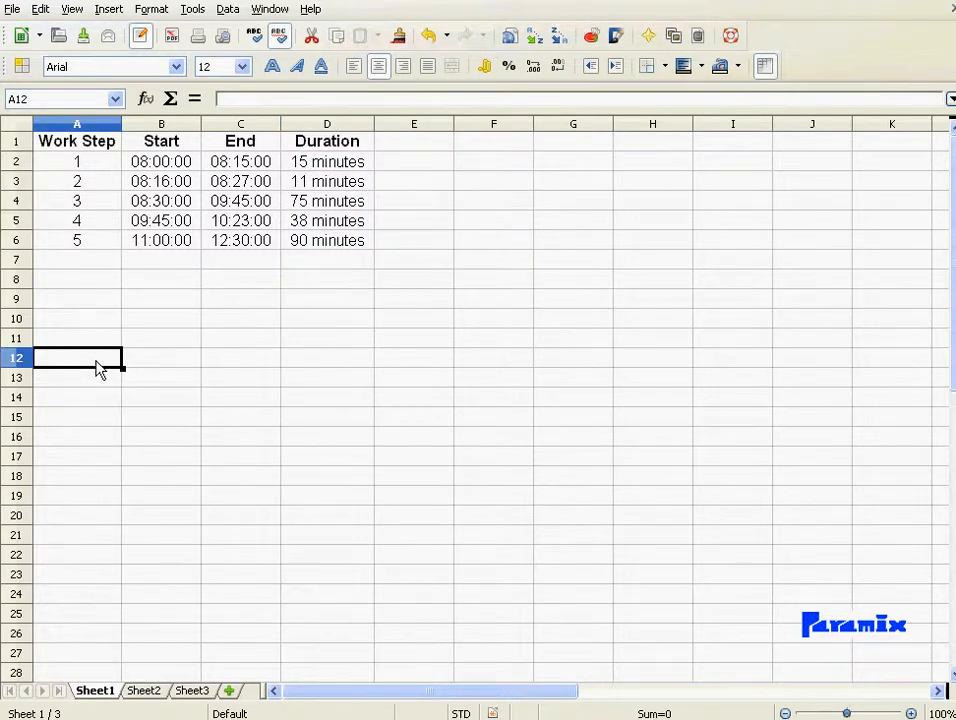
pyautogui.write('Cos')
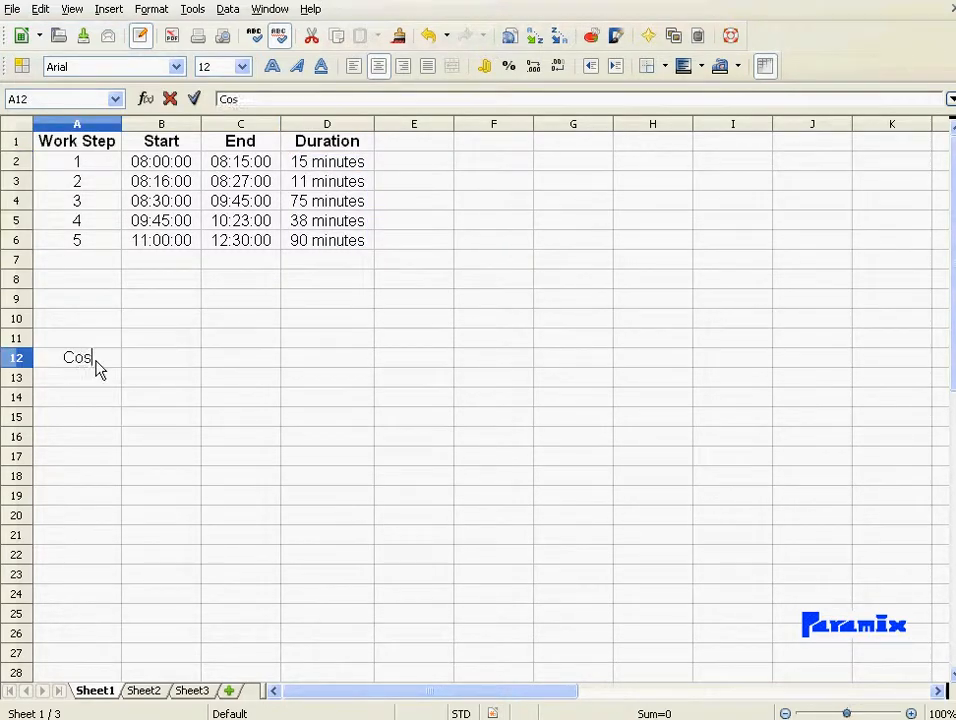
pyautogui.write('ts/h')
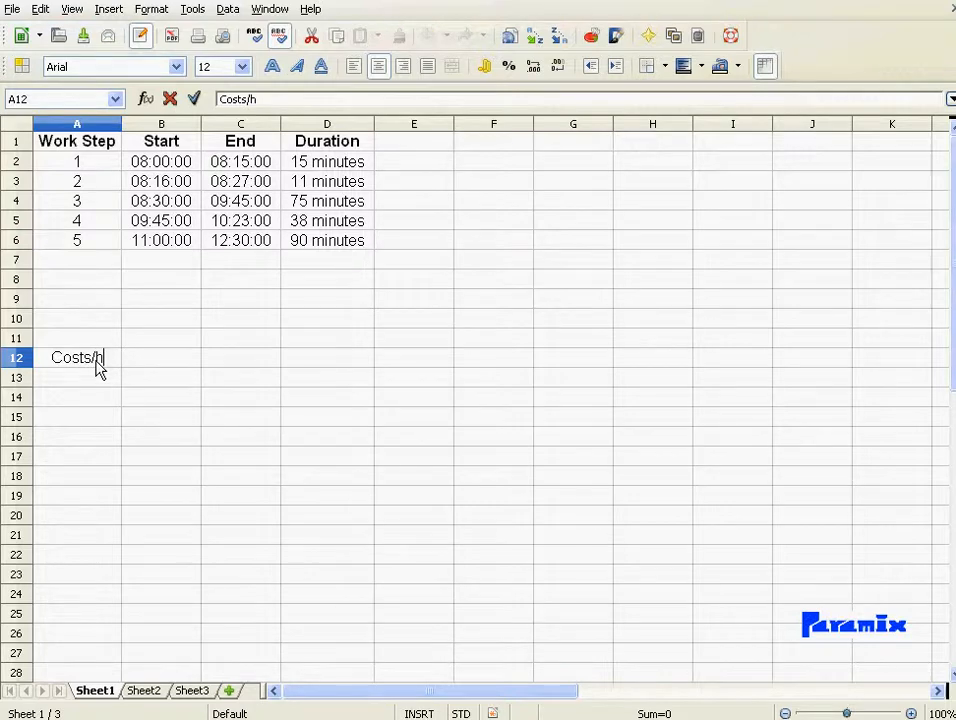
pyautogui.write('100')
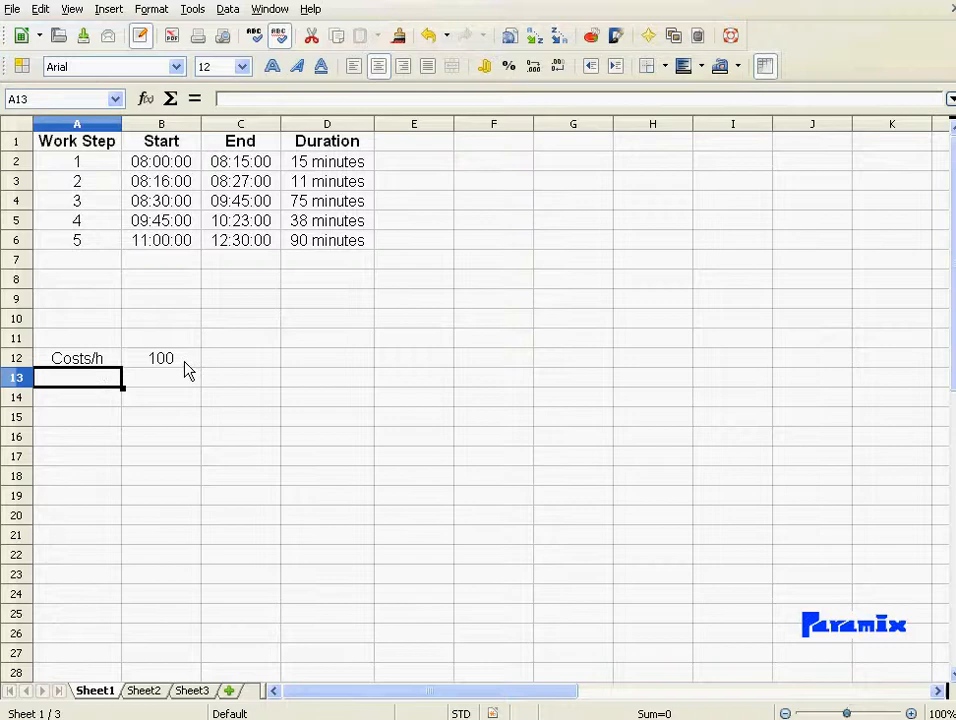
pyautogui.click(160, 358)
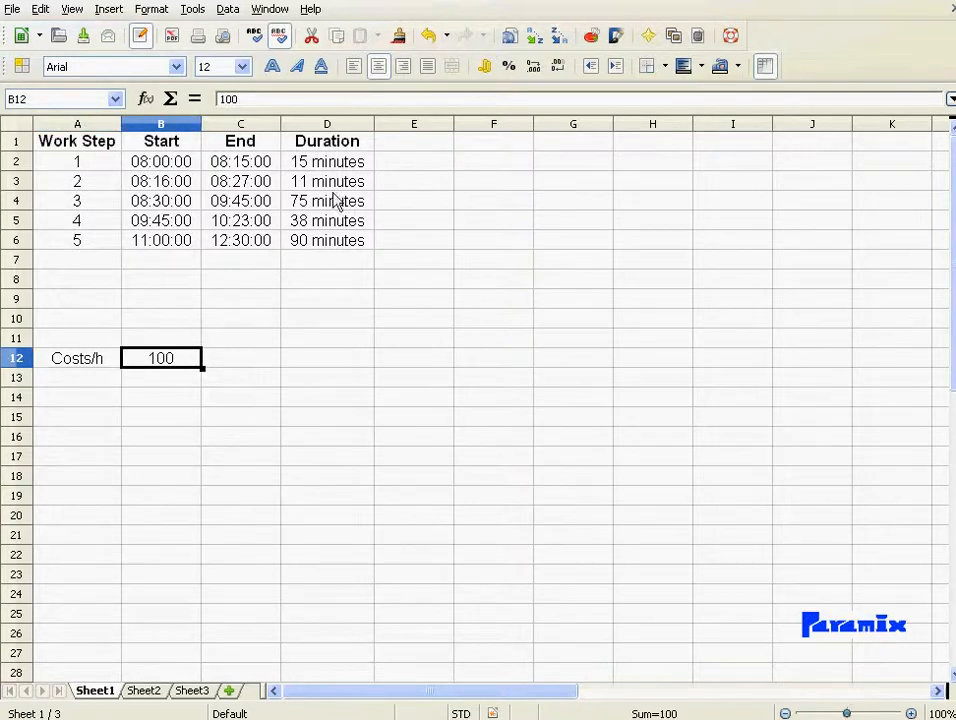
pyautogui.click(414, 140)
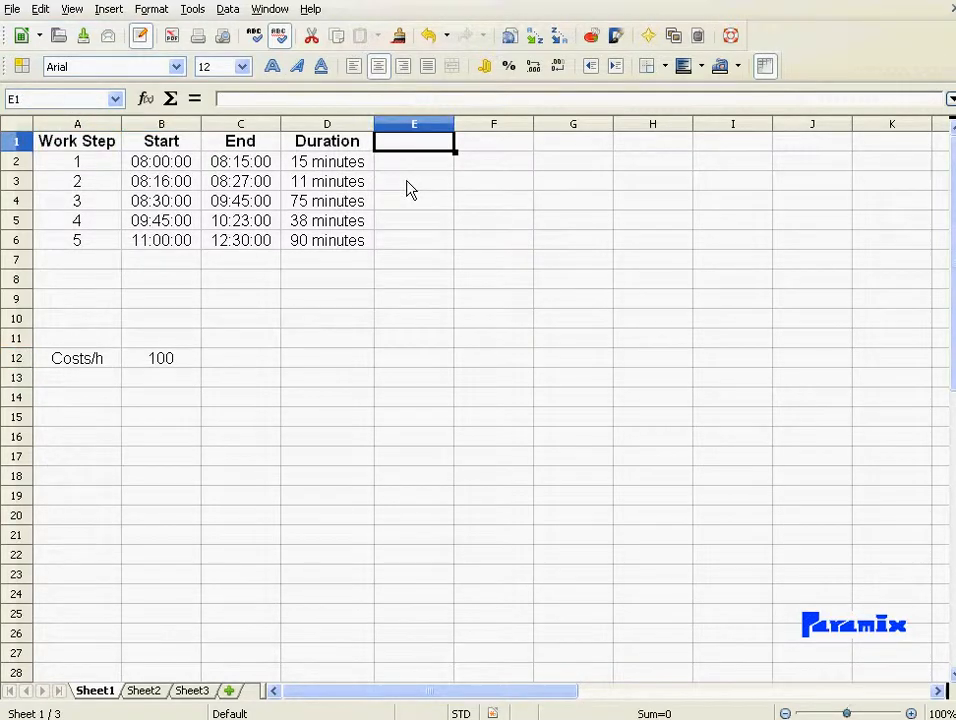
pyautogui.write('Costs')
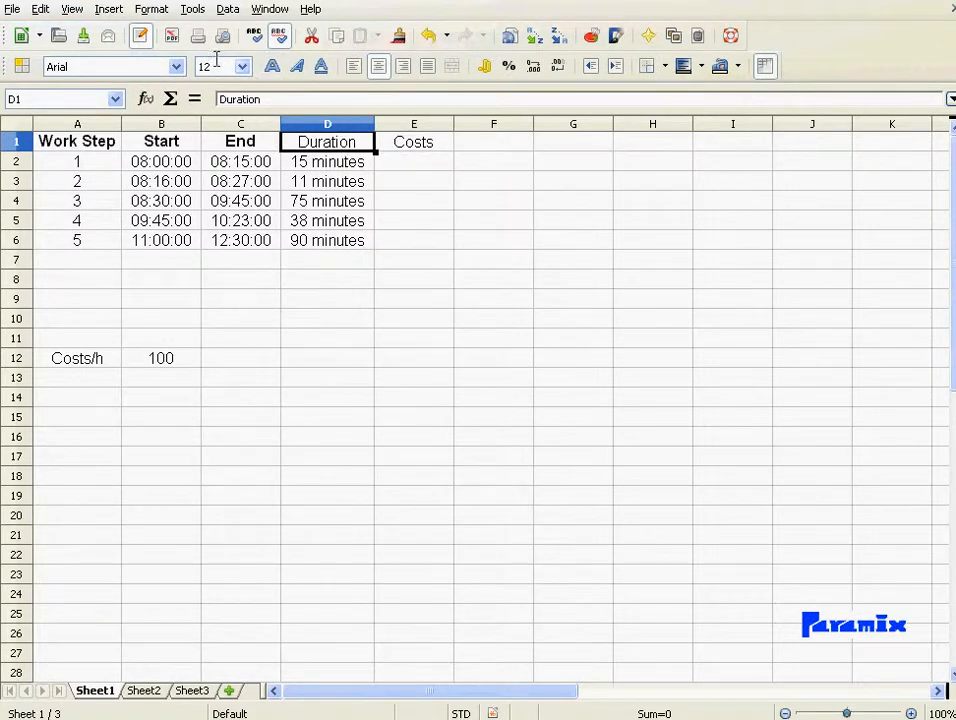
# - Copy D1's heading style onto E1 and enter =D2*B12 in E2
pyautogui.click(413, 141)
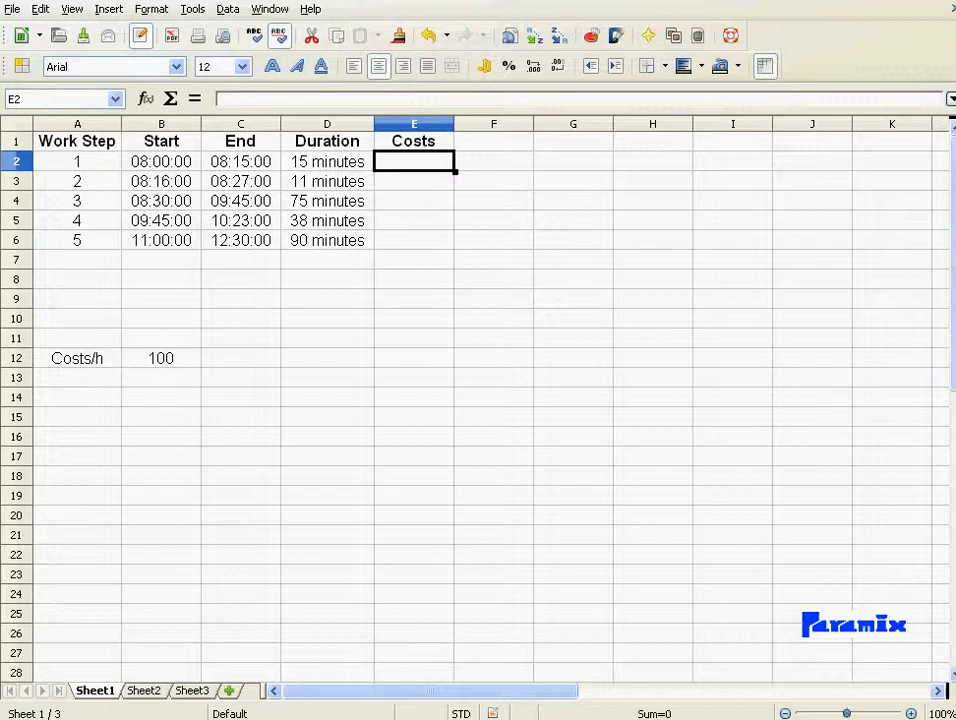
pyautogui.write('=D2*')
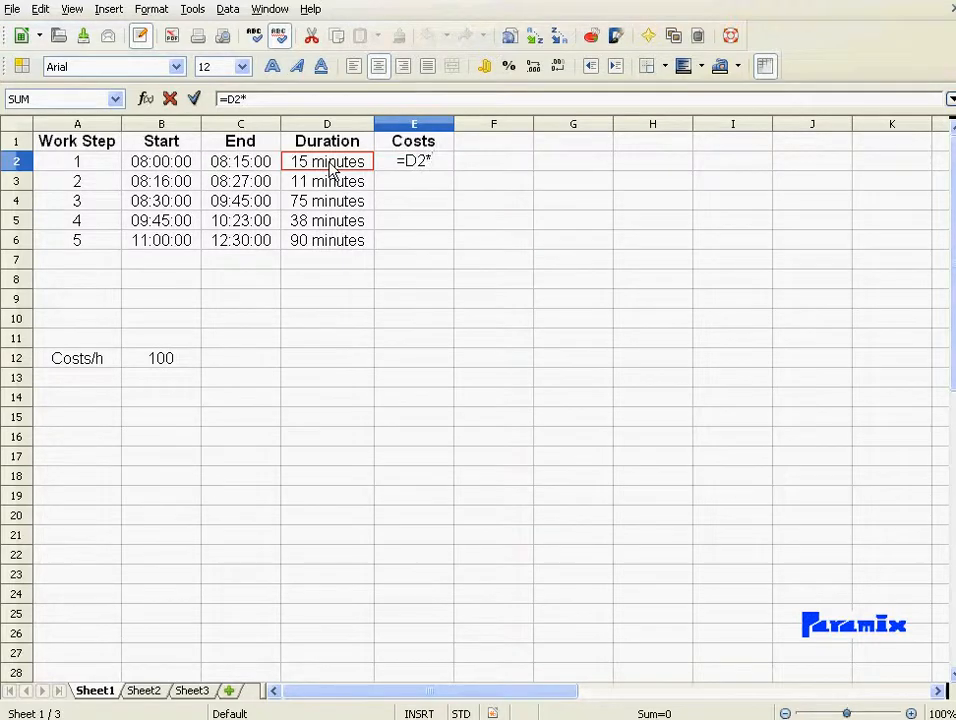
pyautogui.click(161, 358)
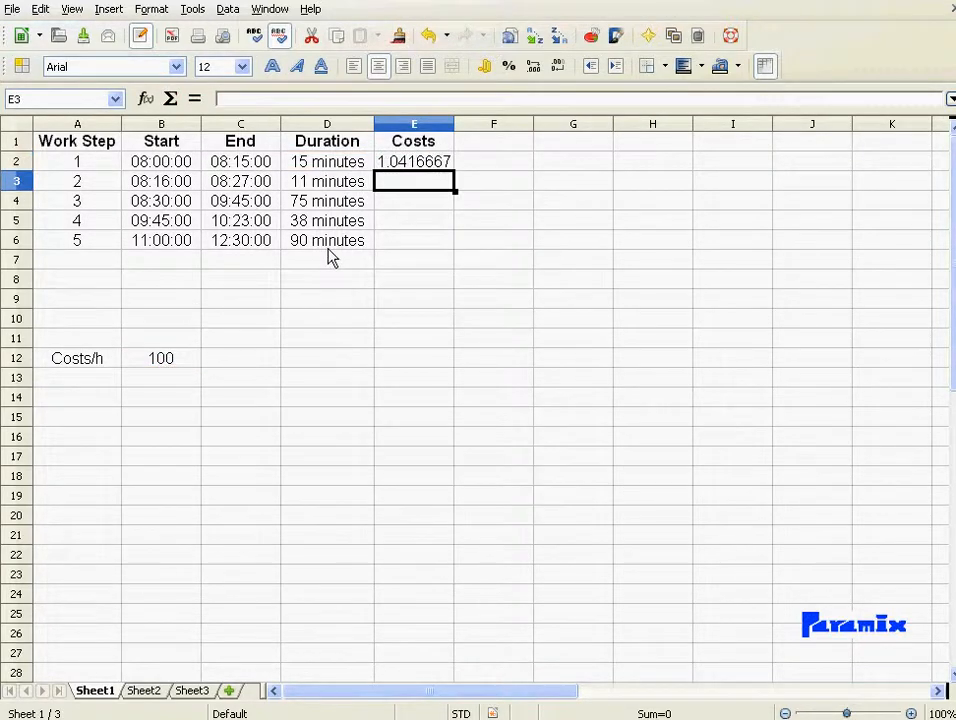
pyautogui.click(413, 161)
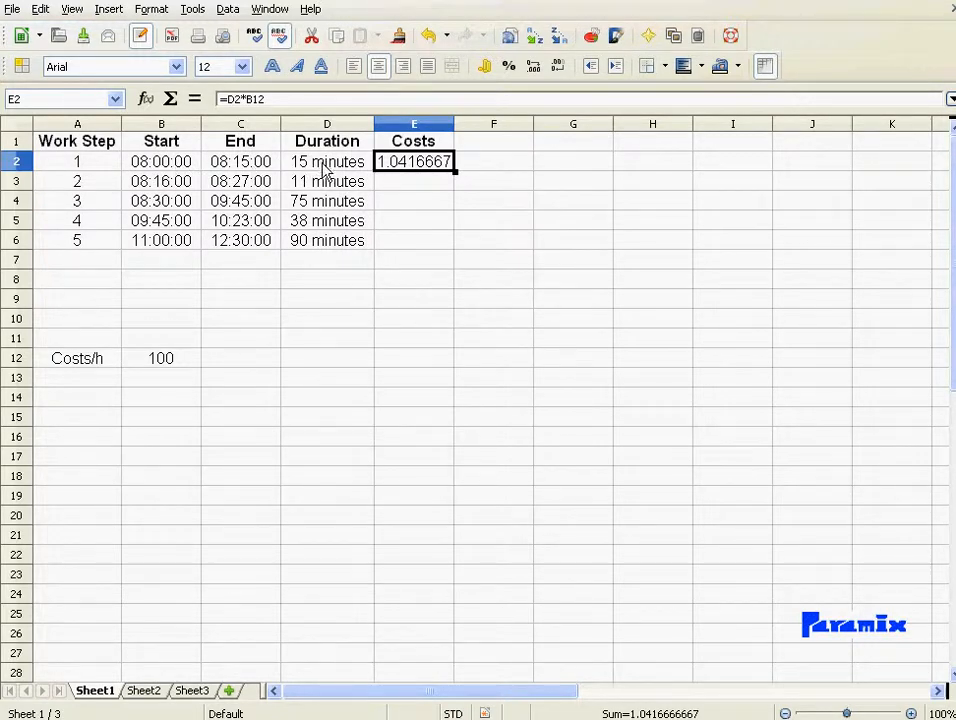
pyautogui.moveTo(320, 168)
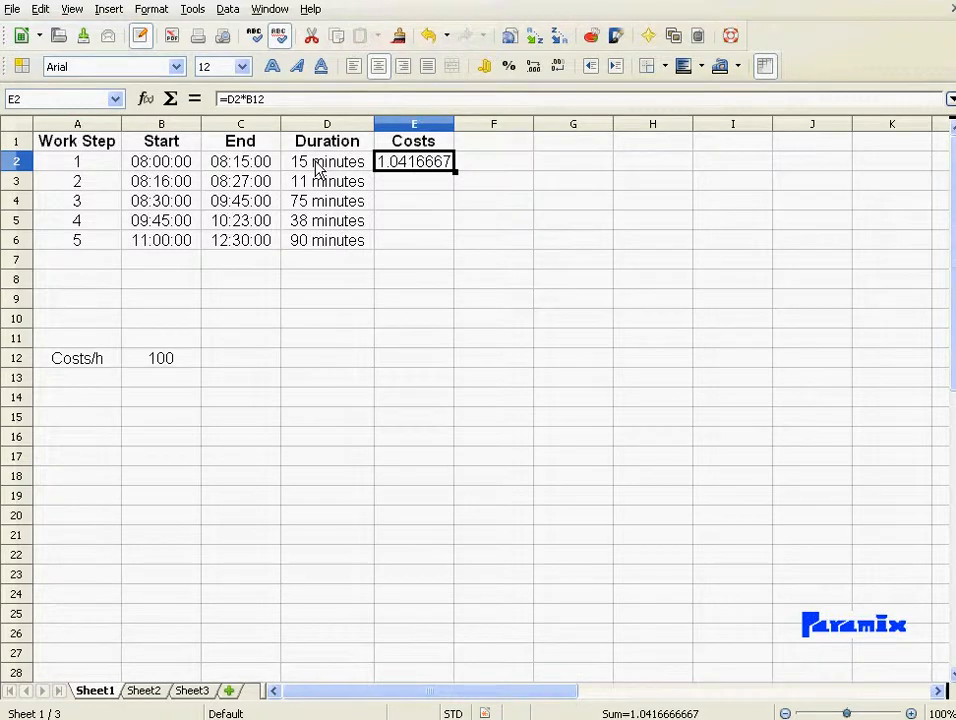
pyautogui.moveTo(232, 198)
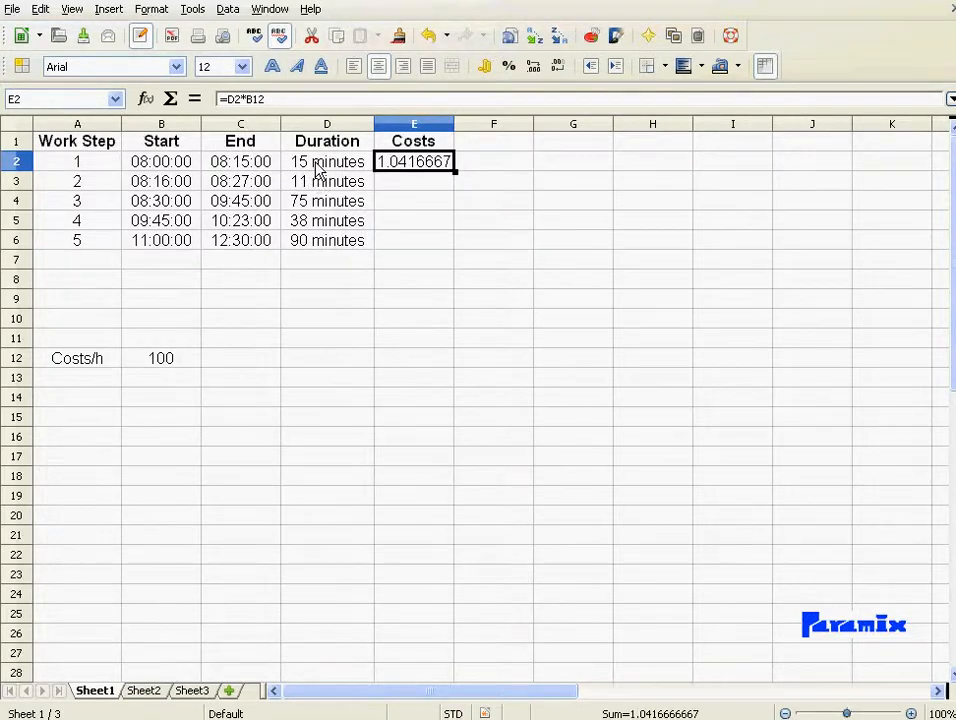
# - Format durations D2:D6 as Number 0.00, showing 0.01 to 0.06
pyautogui.moveTo(327, 161); pyautogui.dragTo(327, 240)
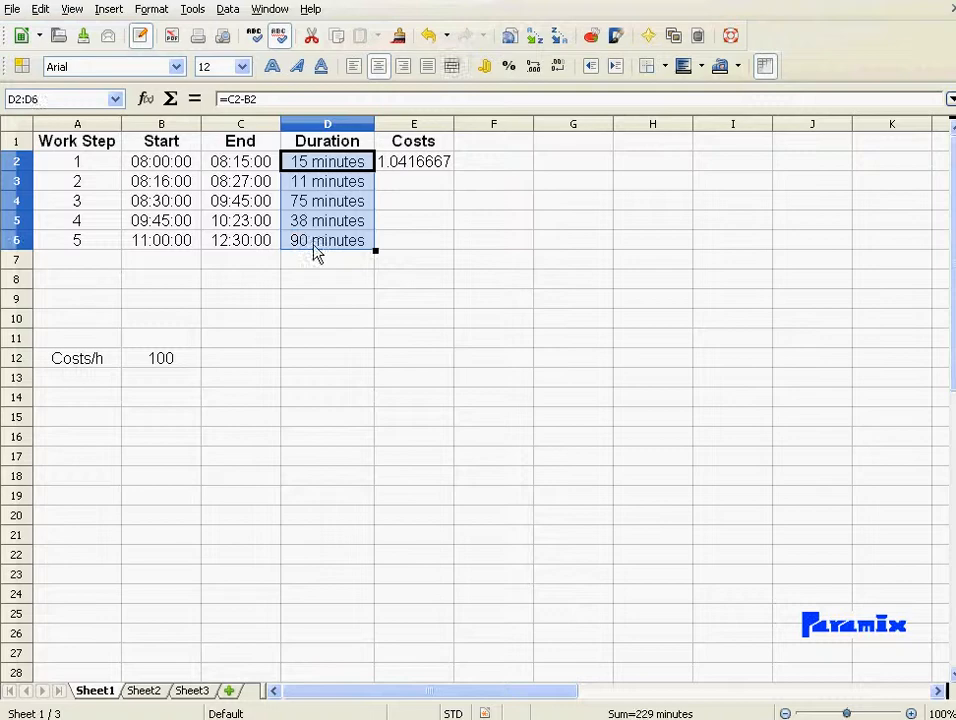
pyautogui.click(151, 9)
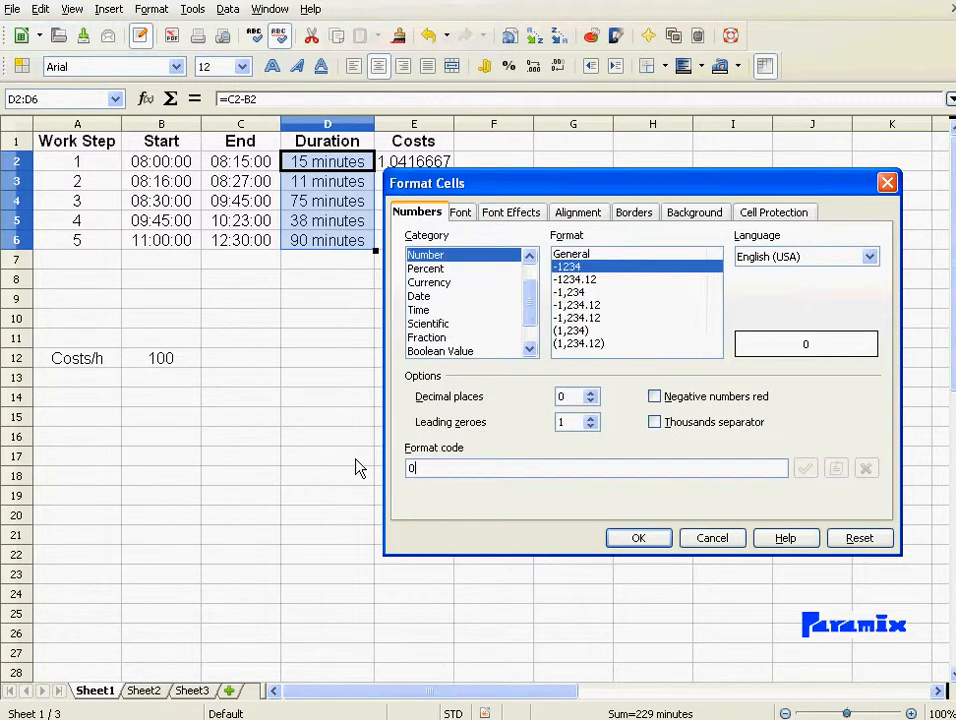
pyautogui.click(575, 279)
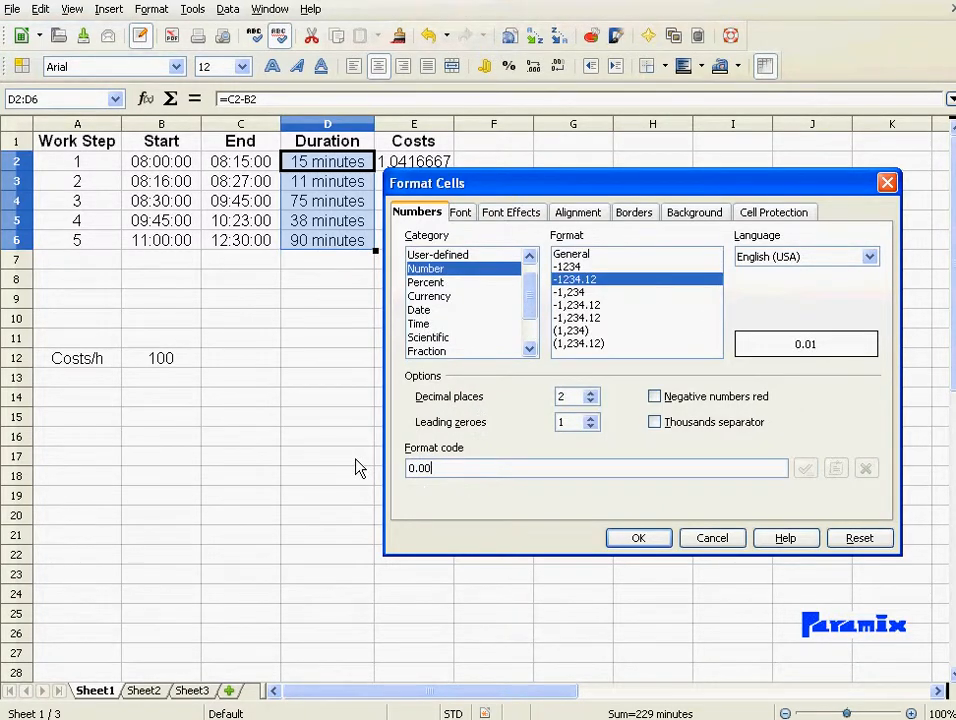
pyautogui.click(638, 538)
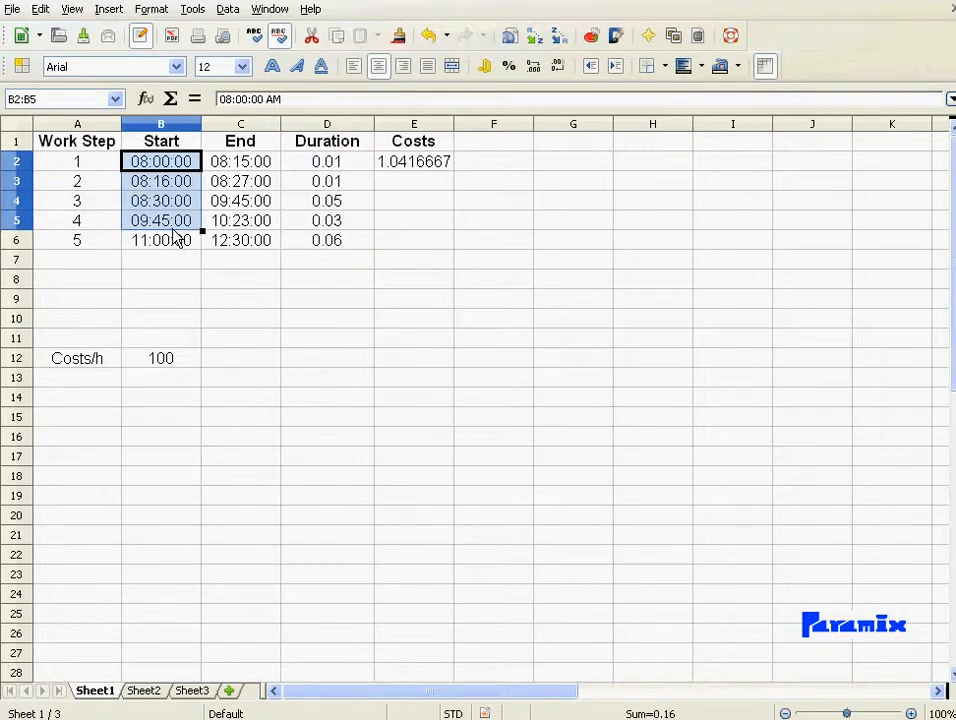
# - Format start times B2:B6 as Number 0.00, showing 0.33 to 0.46
pyautogui.click(151, 9)
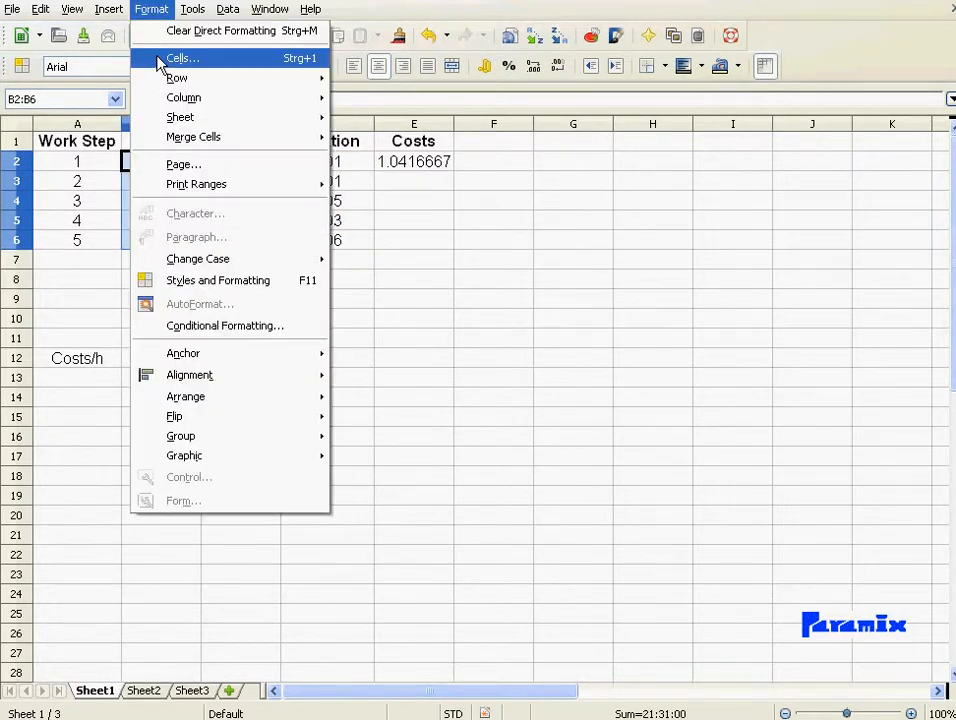
pyautogui.click(182, 57)
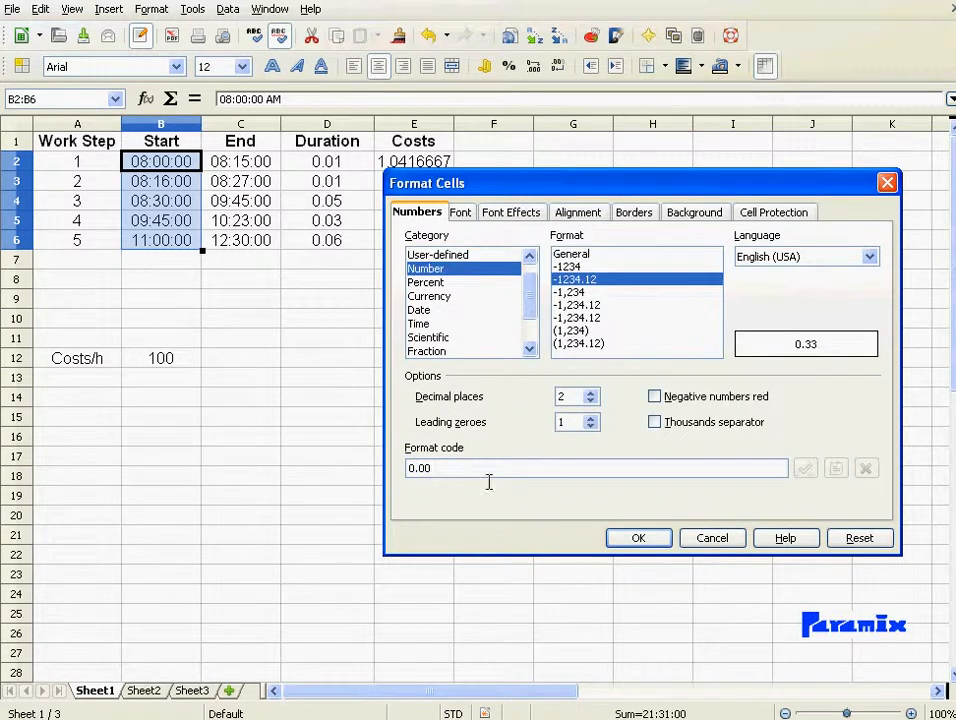
pyautogui.click(638, 538)
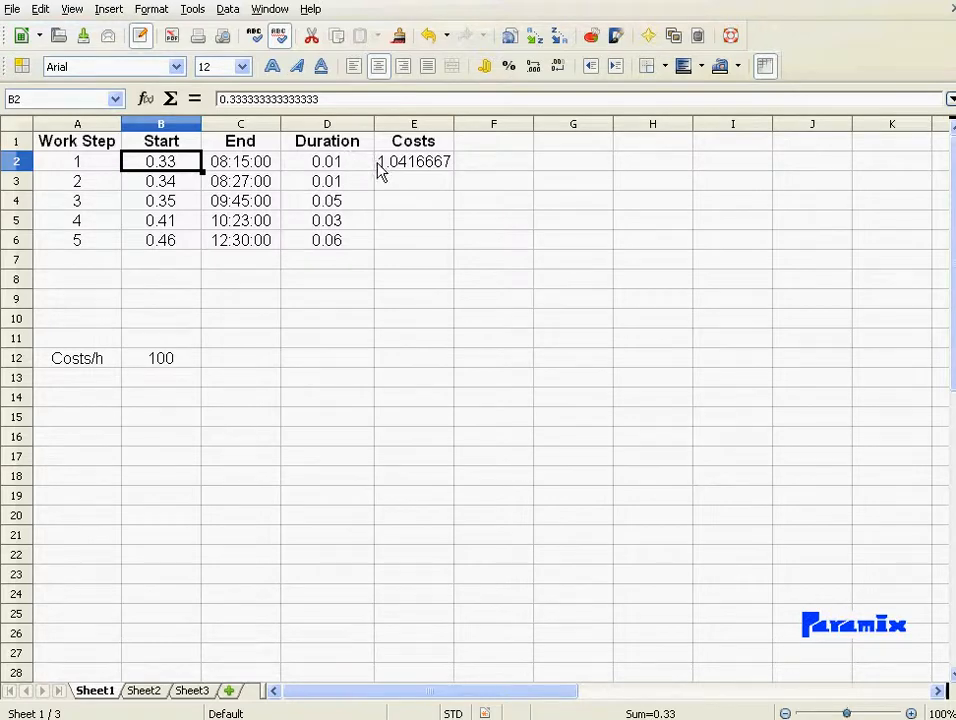
pyautogui.click(413, 161)
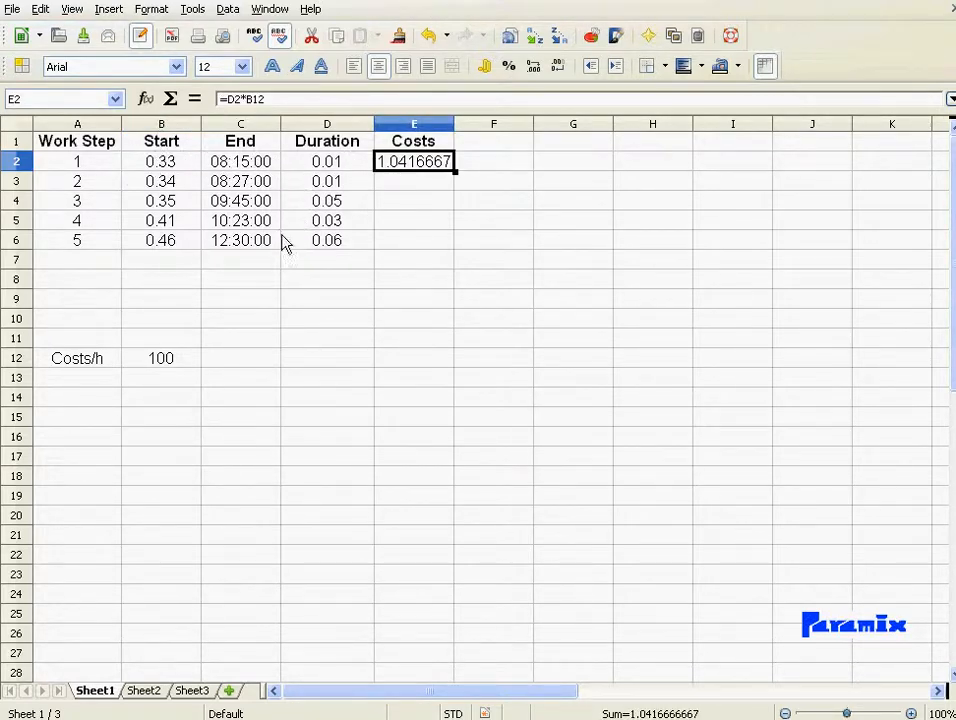
pyautogui.moveTo(325, 237)
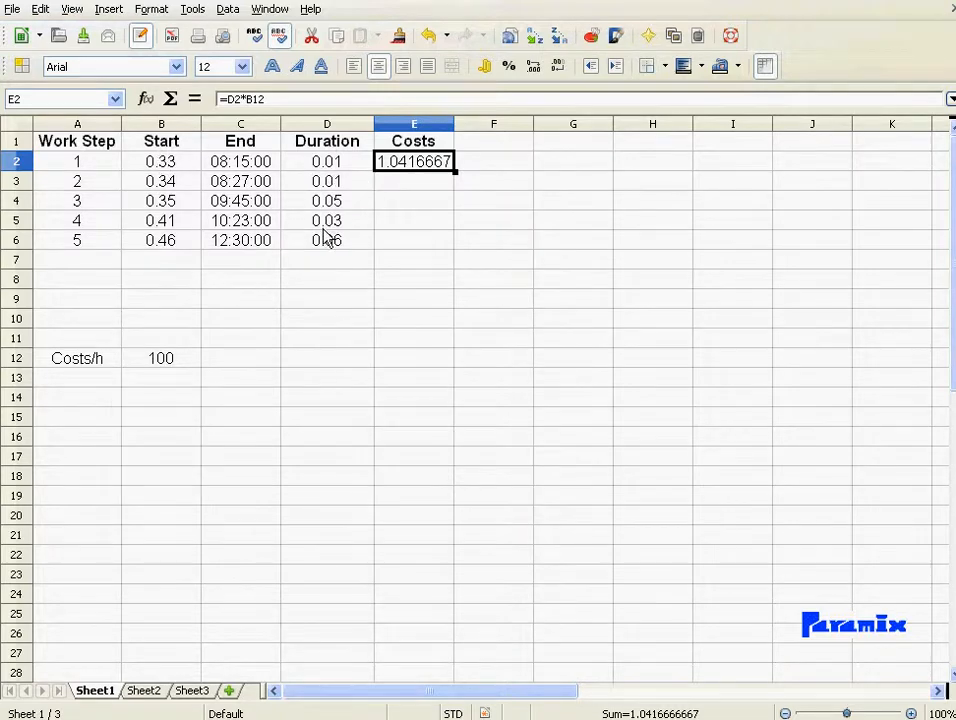
pyautogui.moveTo(330, 161)
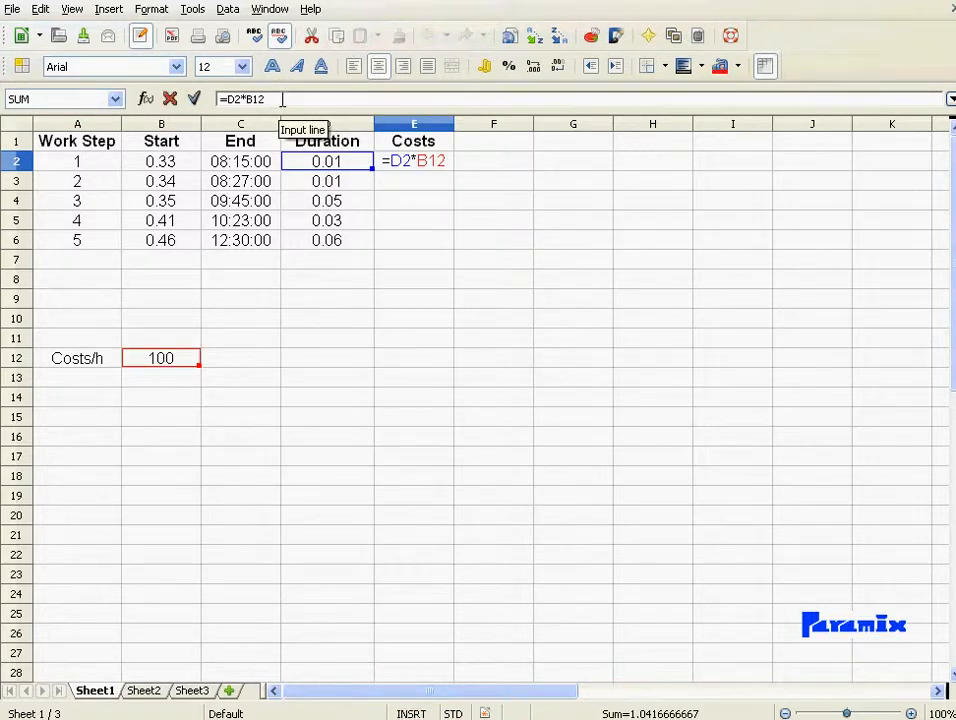
pyautogui.moveTo(275, 245)
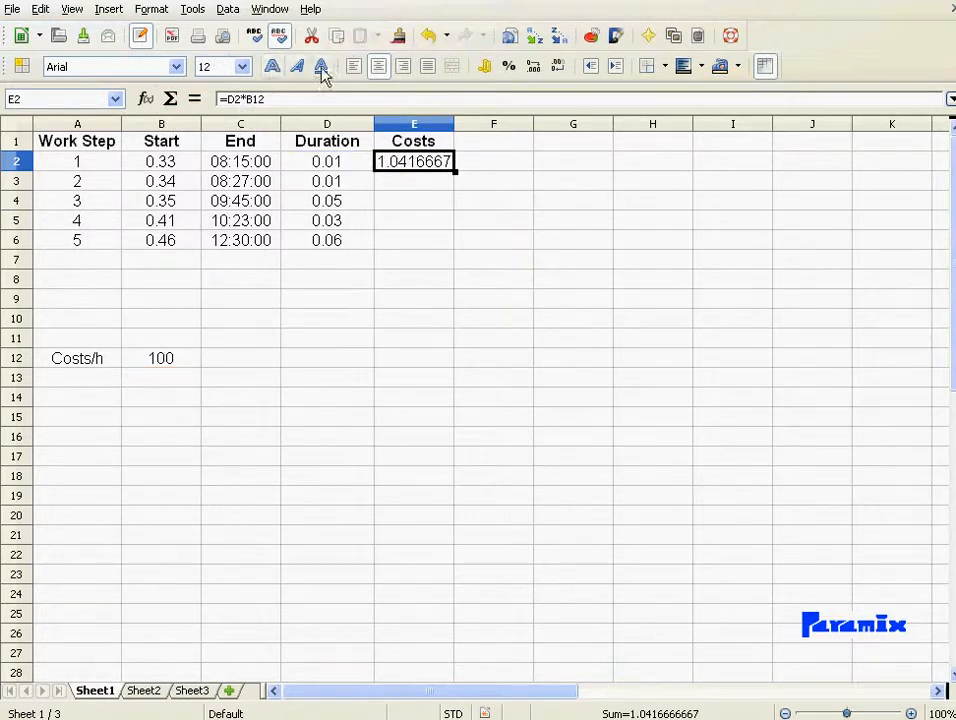
pyautogui.click(429, 36)
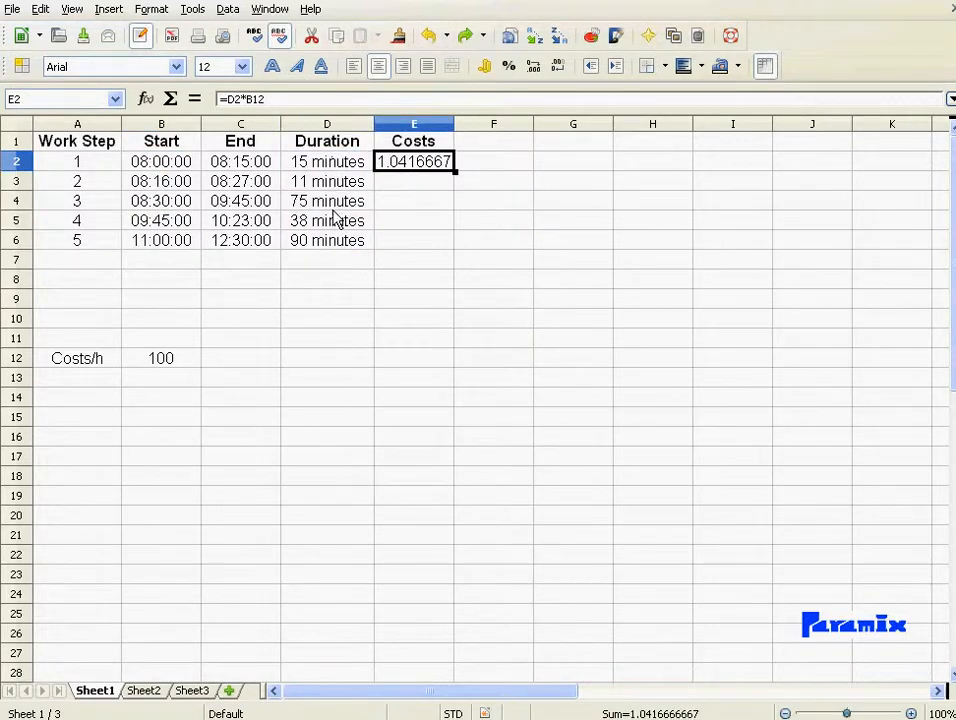
pyautogui.moveTo(278, 99)
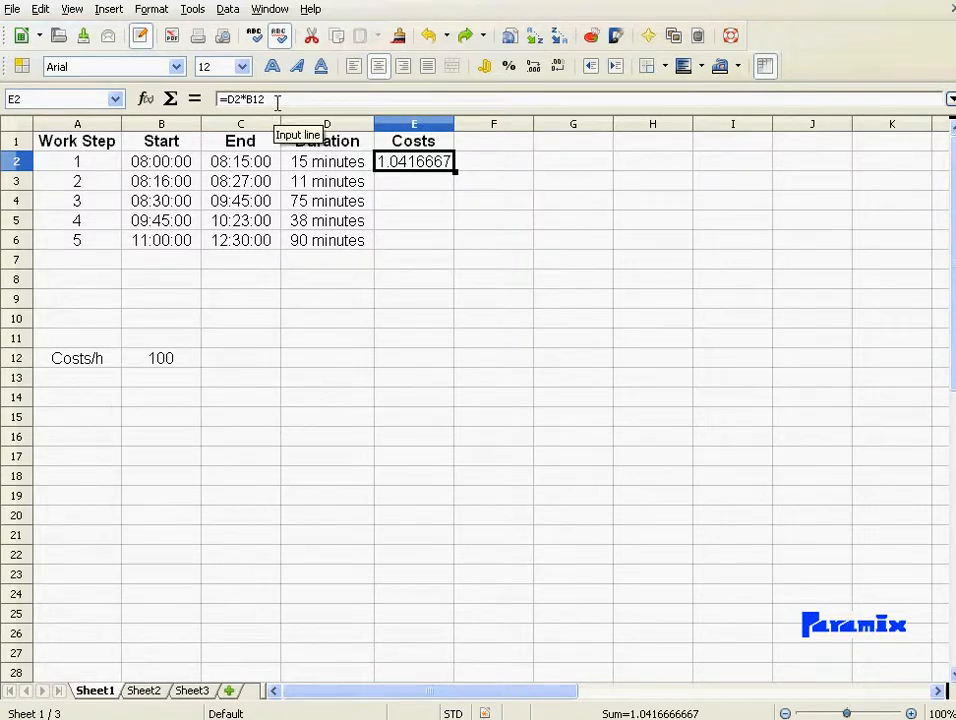
# - Edit the E2 cost formula to =D2*B12*24, giving 25
pyautogui.doubleClick(414, 161)
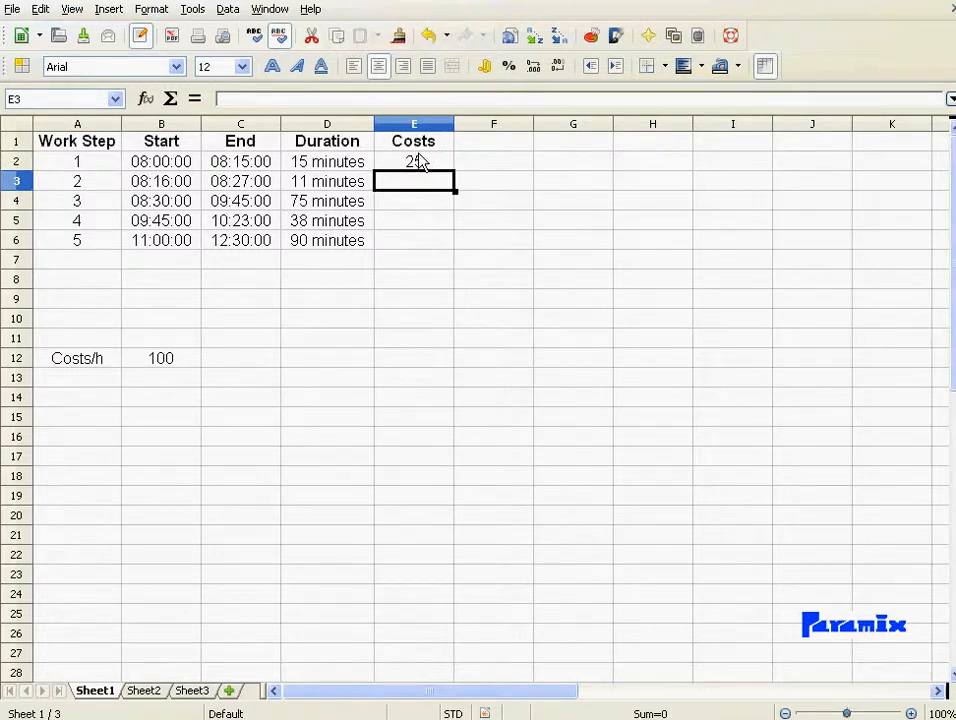
# - Fill the E2 cost formula down to E6
pyautogui.click(413, 161)
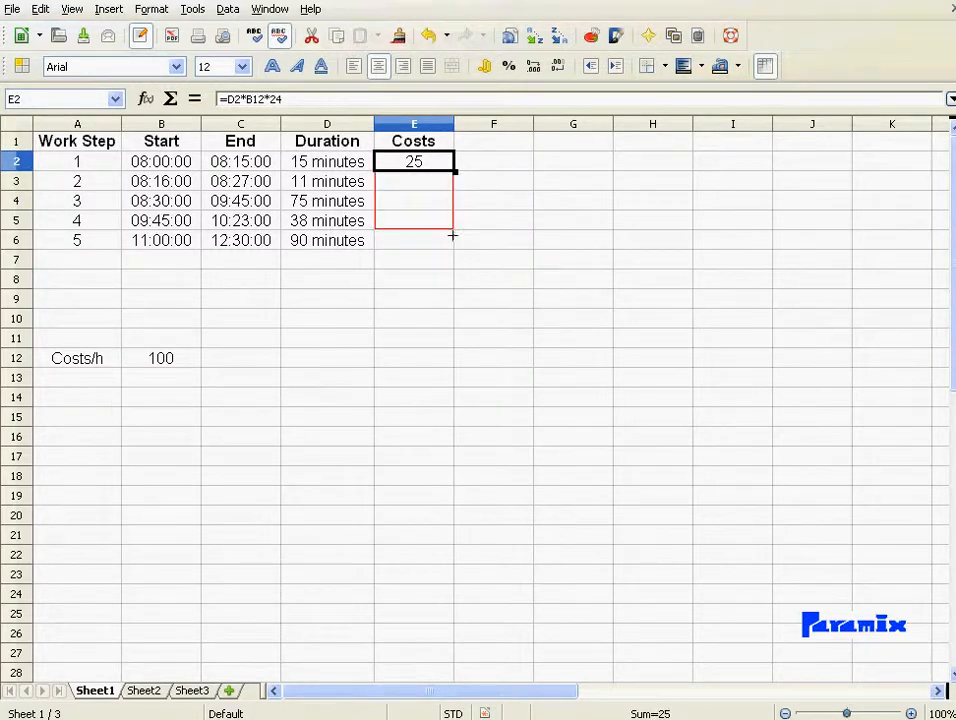
pyautogui.moveTo(452, 161); pyautogui.dragTo(452, 240)
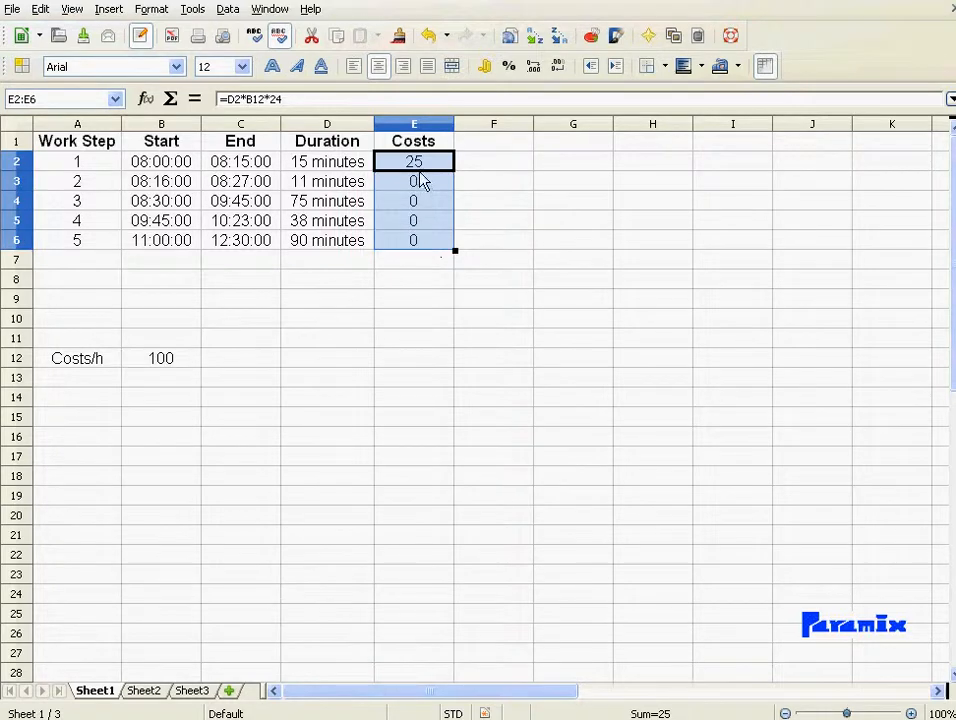
pyautogui.click(413, 161)
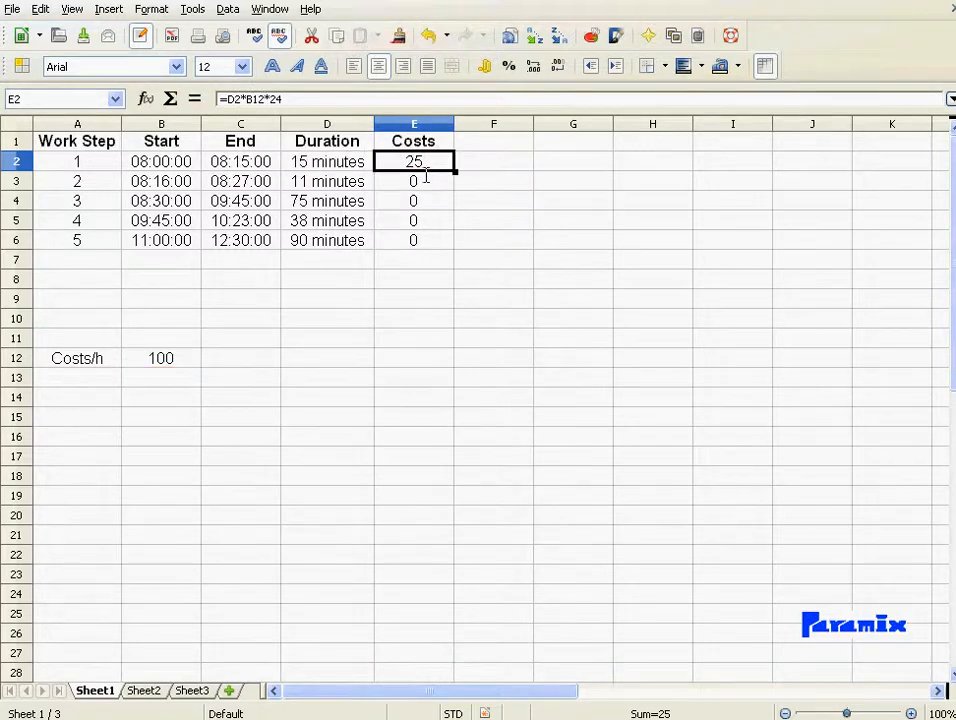
pyautogui.moveTo(100, 360)
pyautogui.write('C')
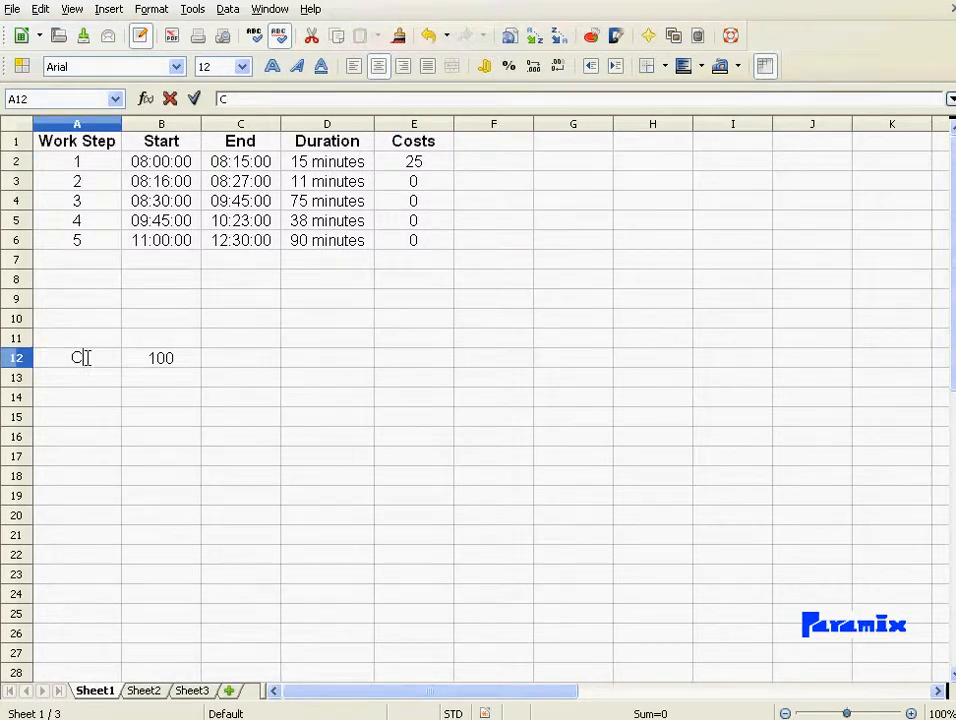
# - Relabel the rate 'Costs/min' with value 2 and change E2 to =D2*B12*60*24
pyautogui.write('osts/min')
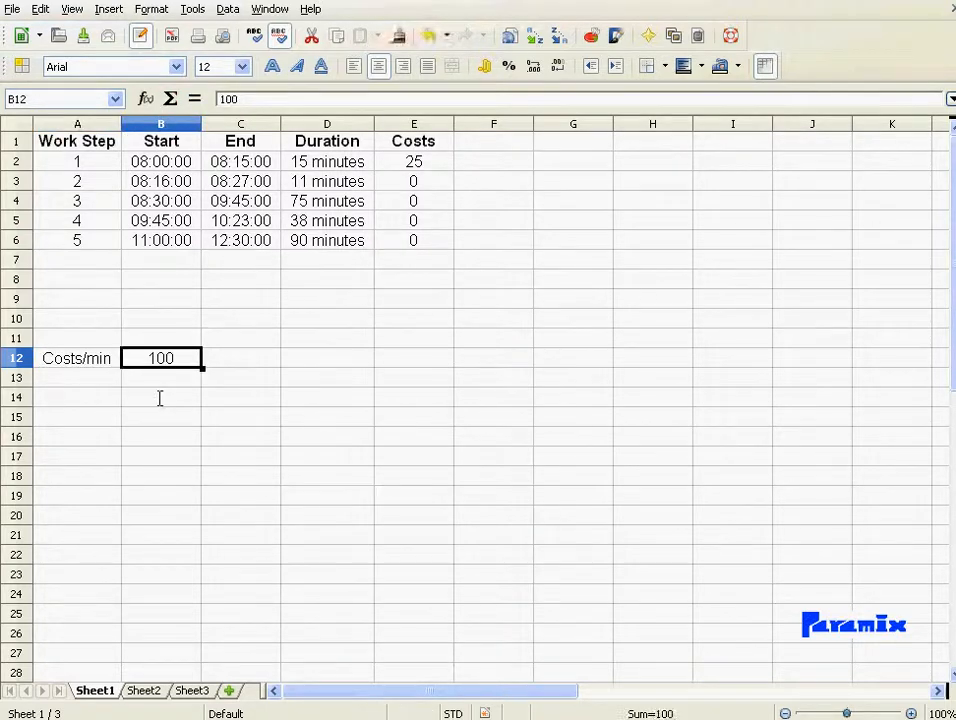
pyautogui.write('2')
pyautogui.click(414, 161)
pyautogui.write('=D2*B12*60')
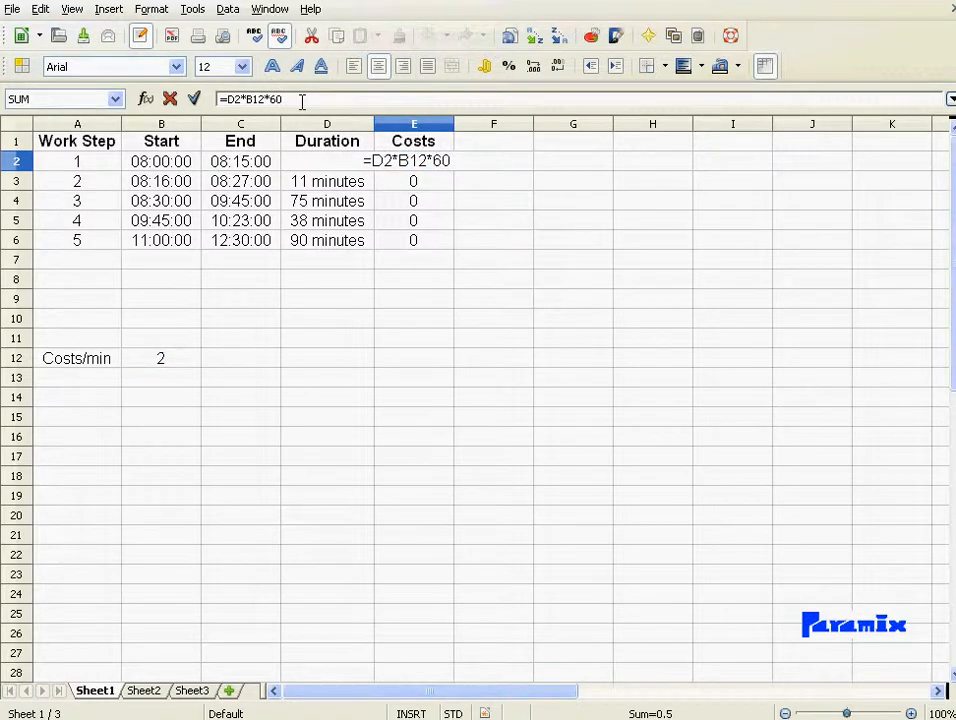
pyautogui.write('*24')
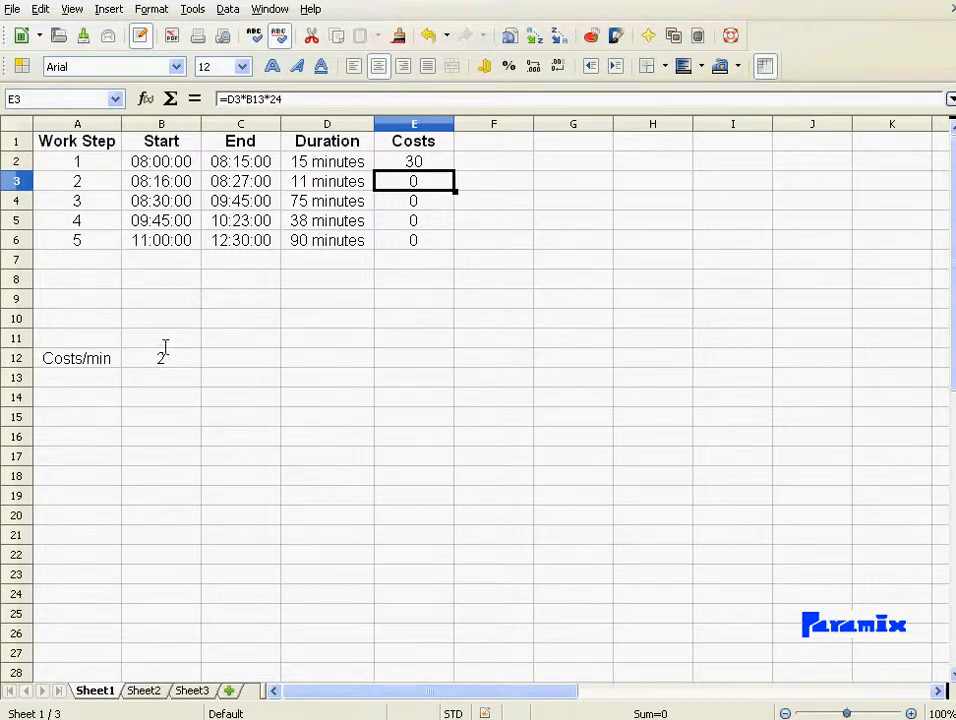
pyautogui.moveTo(390, 223)
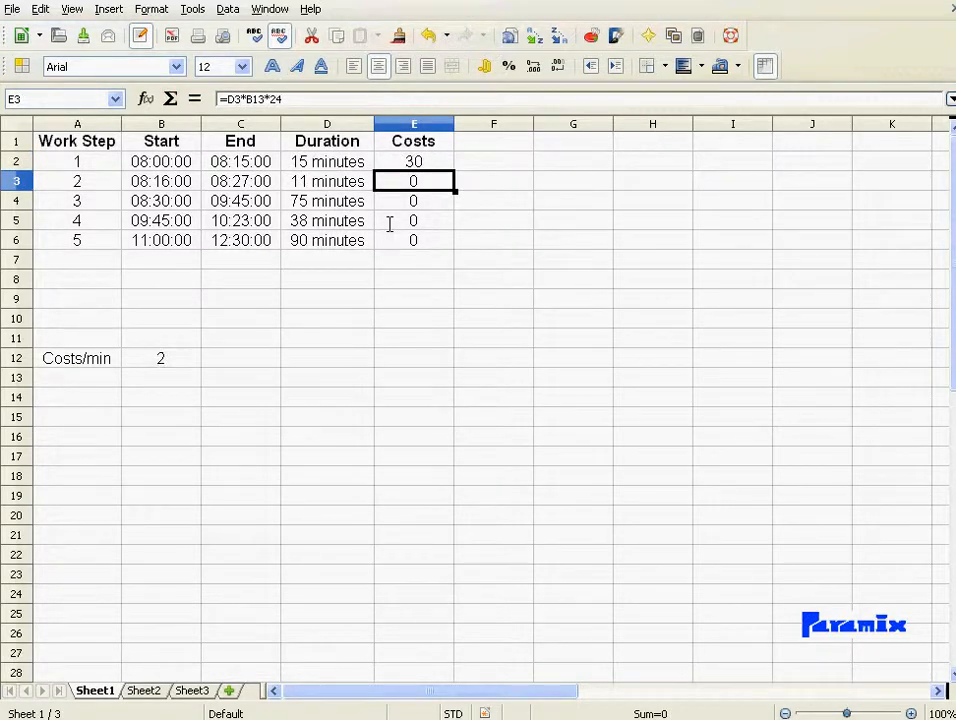
pyautogui.moveTo(255, 332)
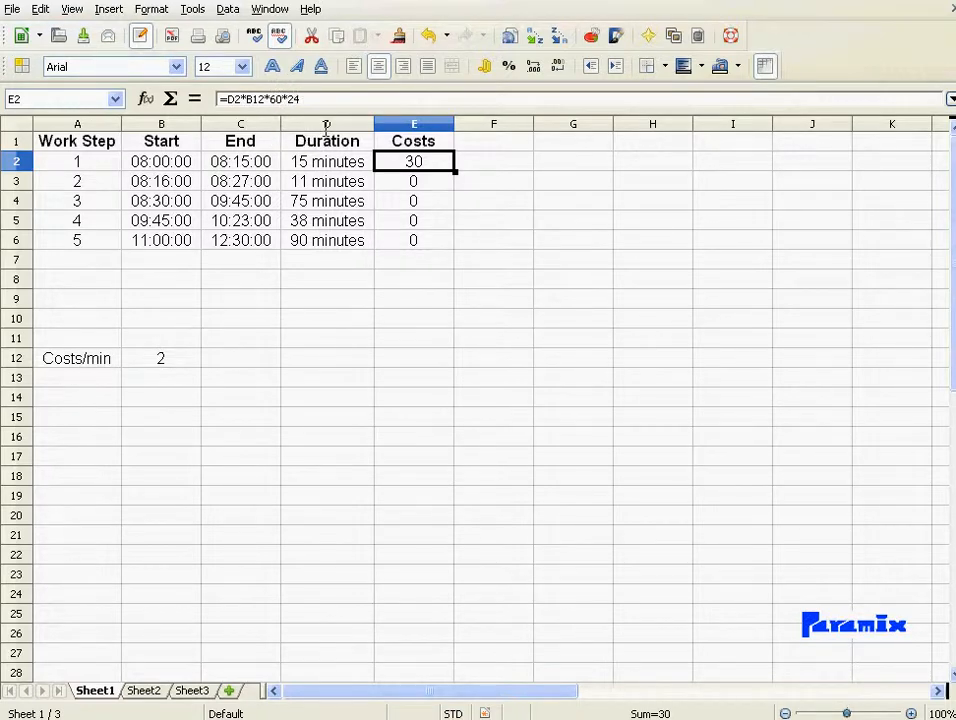
# - Rename A12 to 'Costs/h', set B12 to 2, and check E2 shows 0.5
pyautogui.click(77, 358)
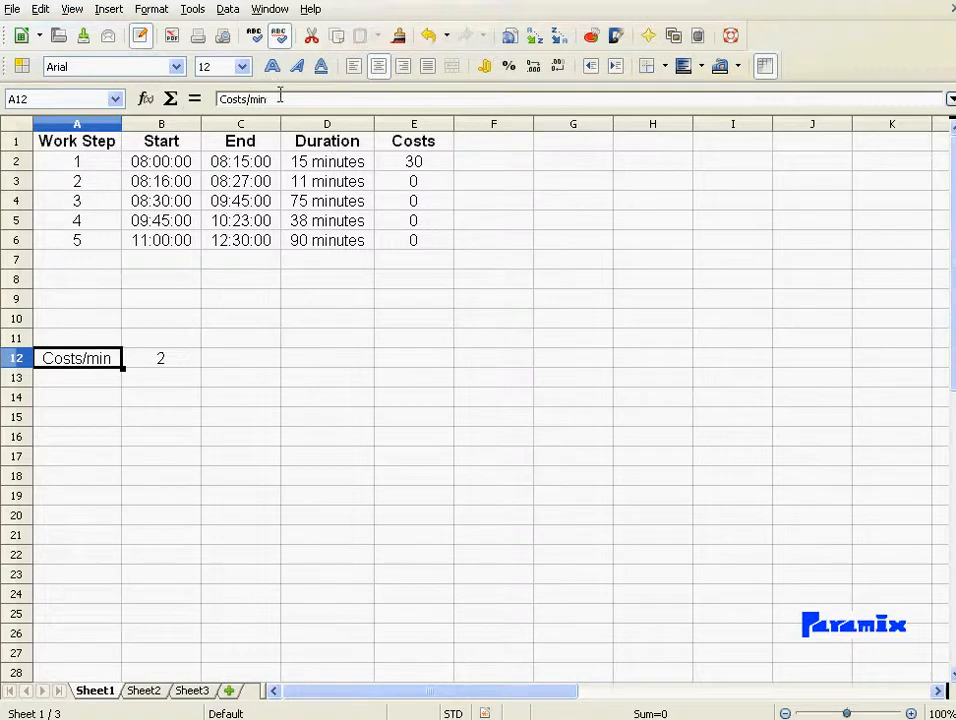
pyautogui.write('Costs/h')
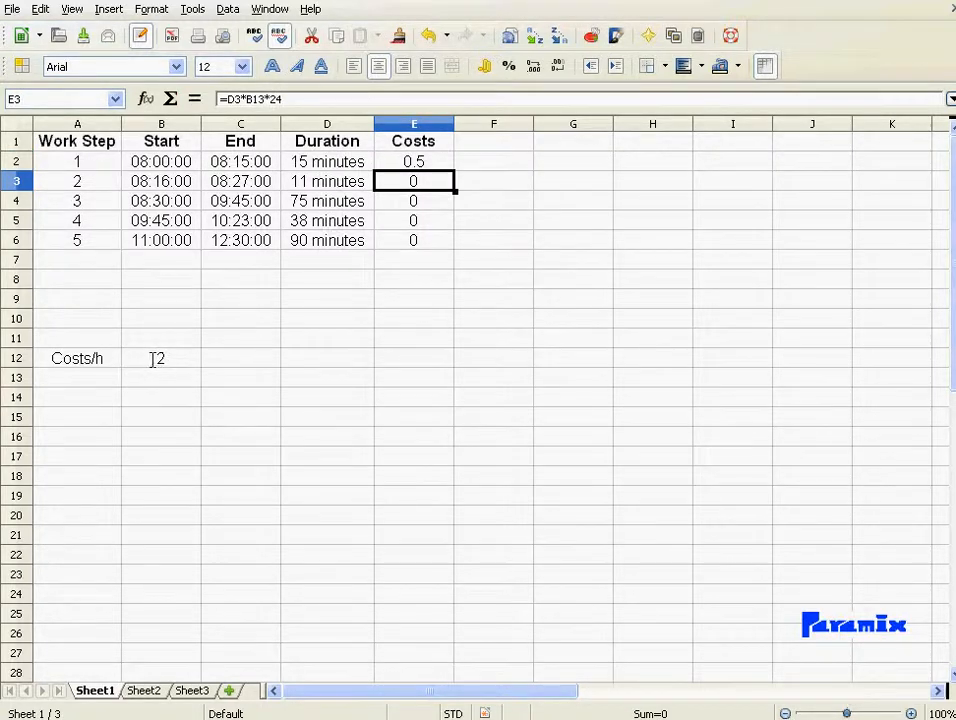
pyautogui.write('2')
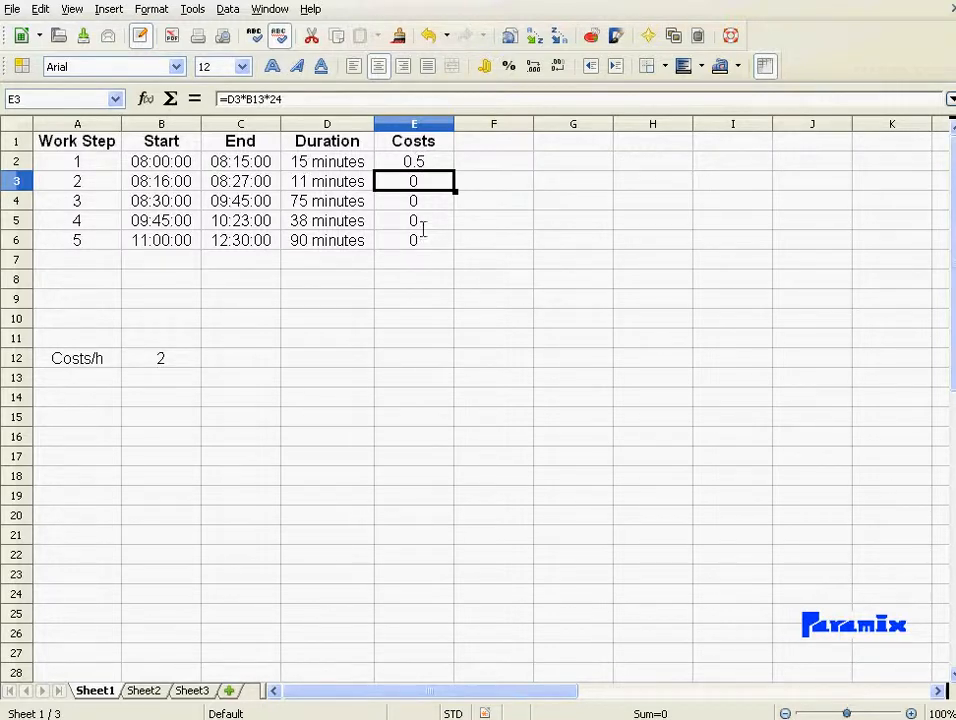
pyautogui.click(413, 161)
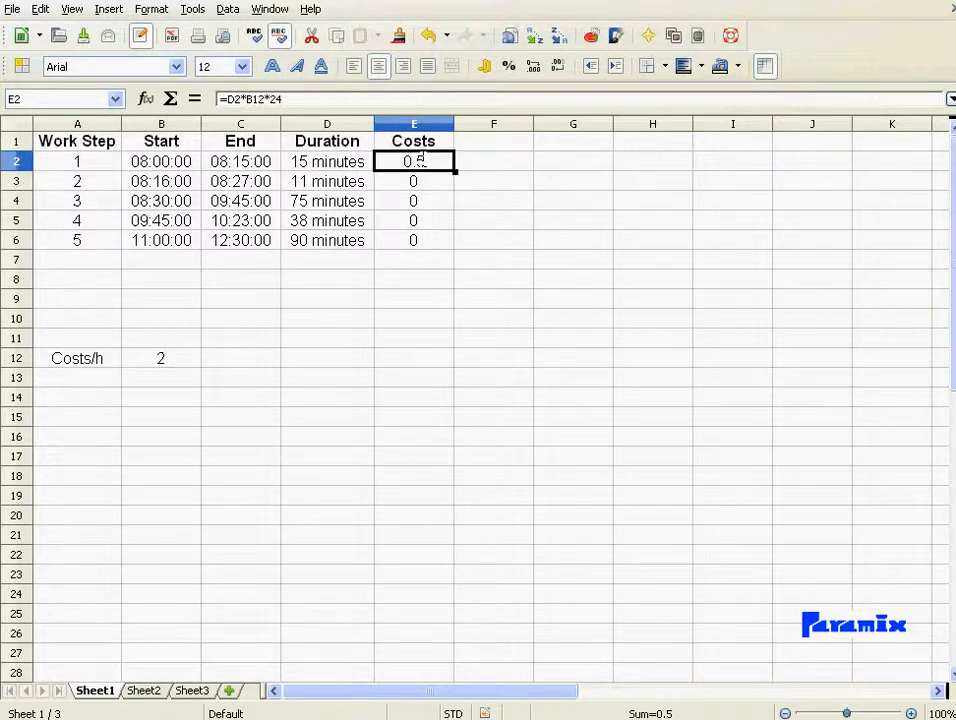